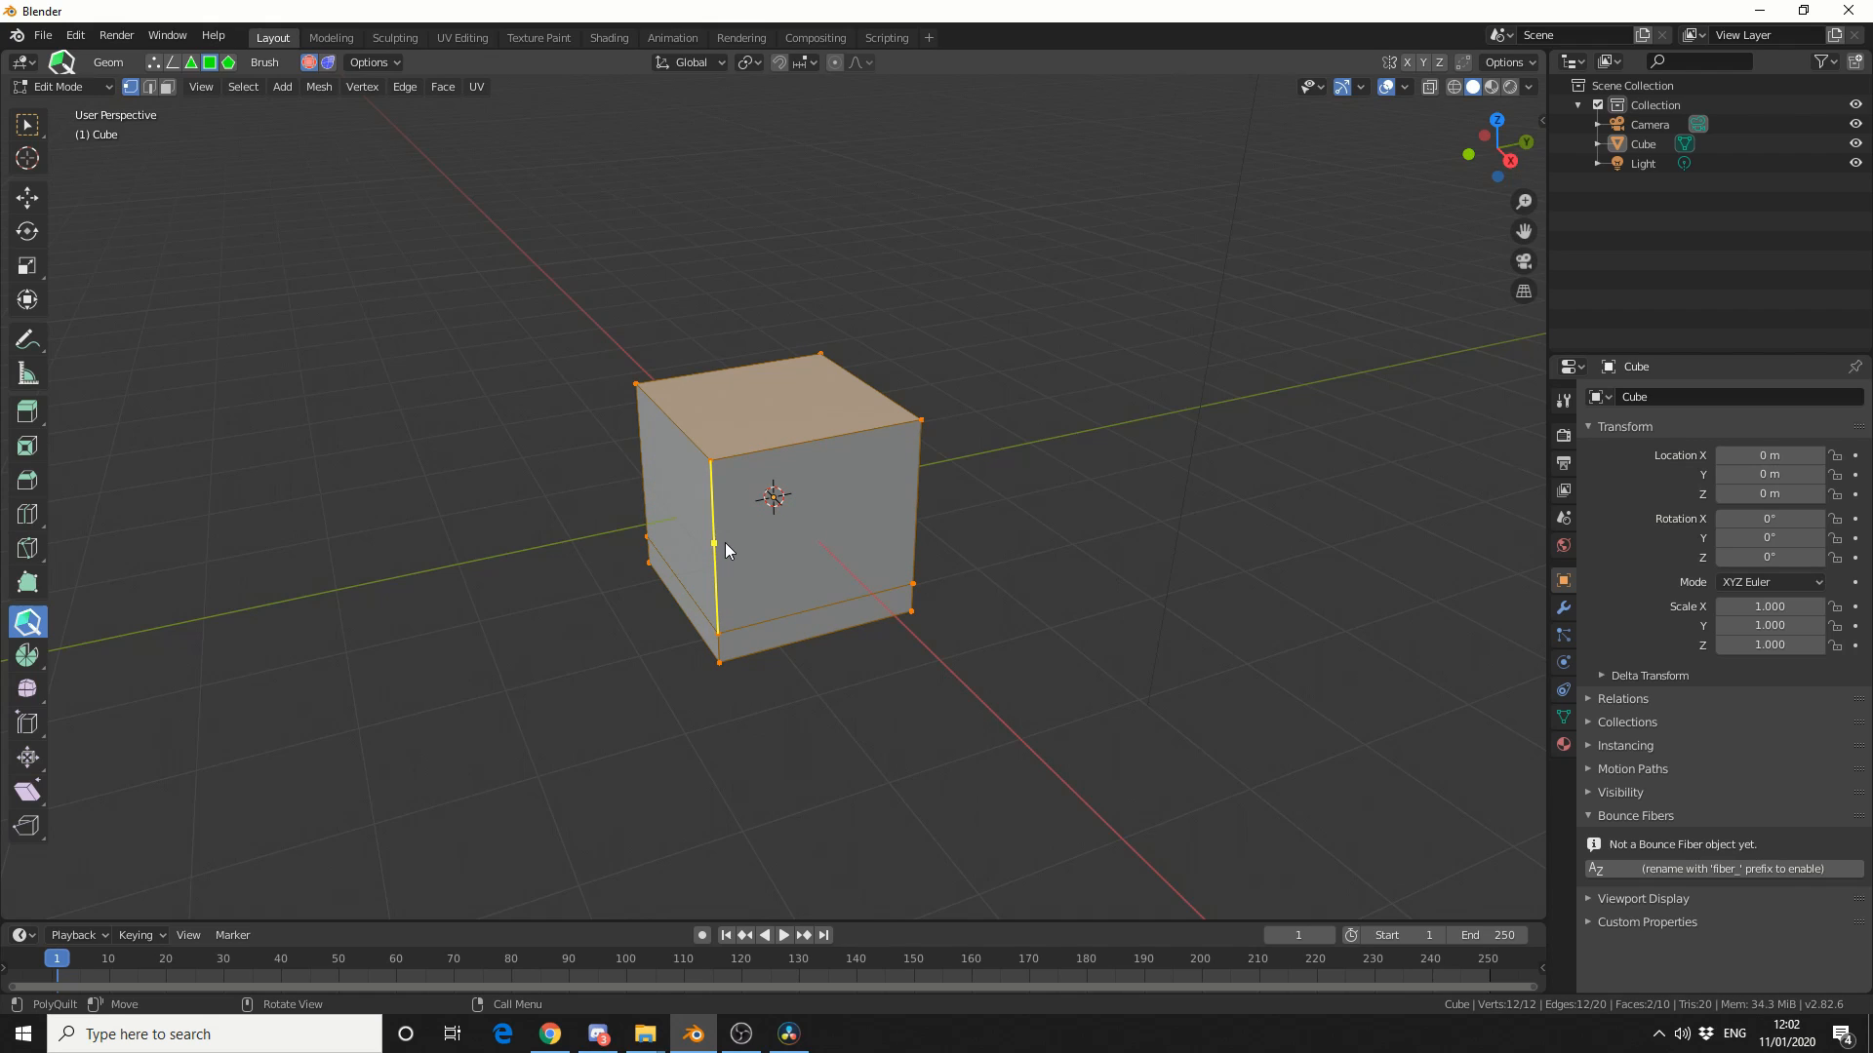
Step: Preview a PolyQuilt loop cut, then return to a fresh default scene with the cube
{"action": "left_click", "coordinate": [776, 446]}
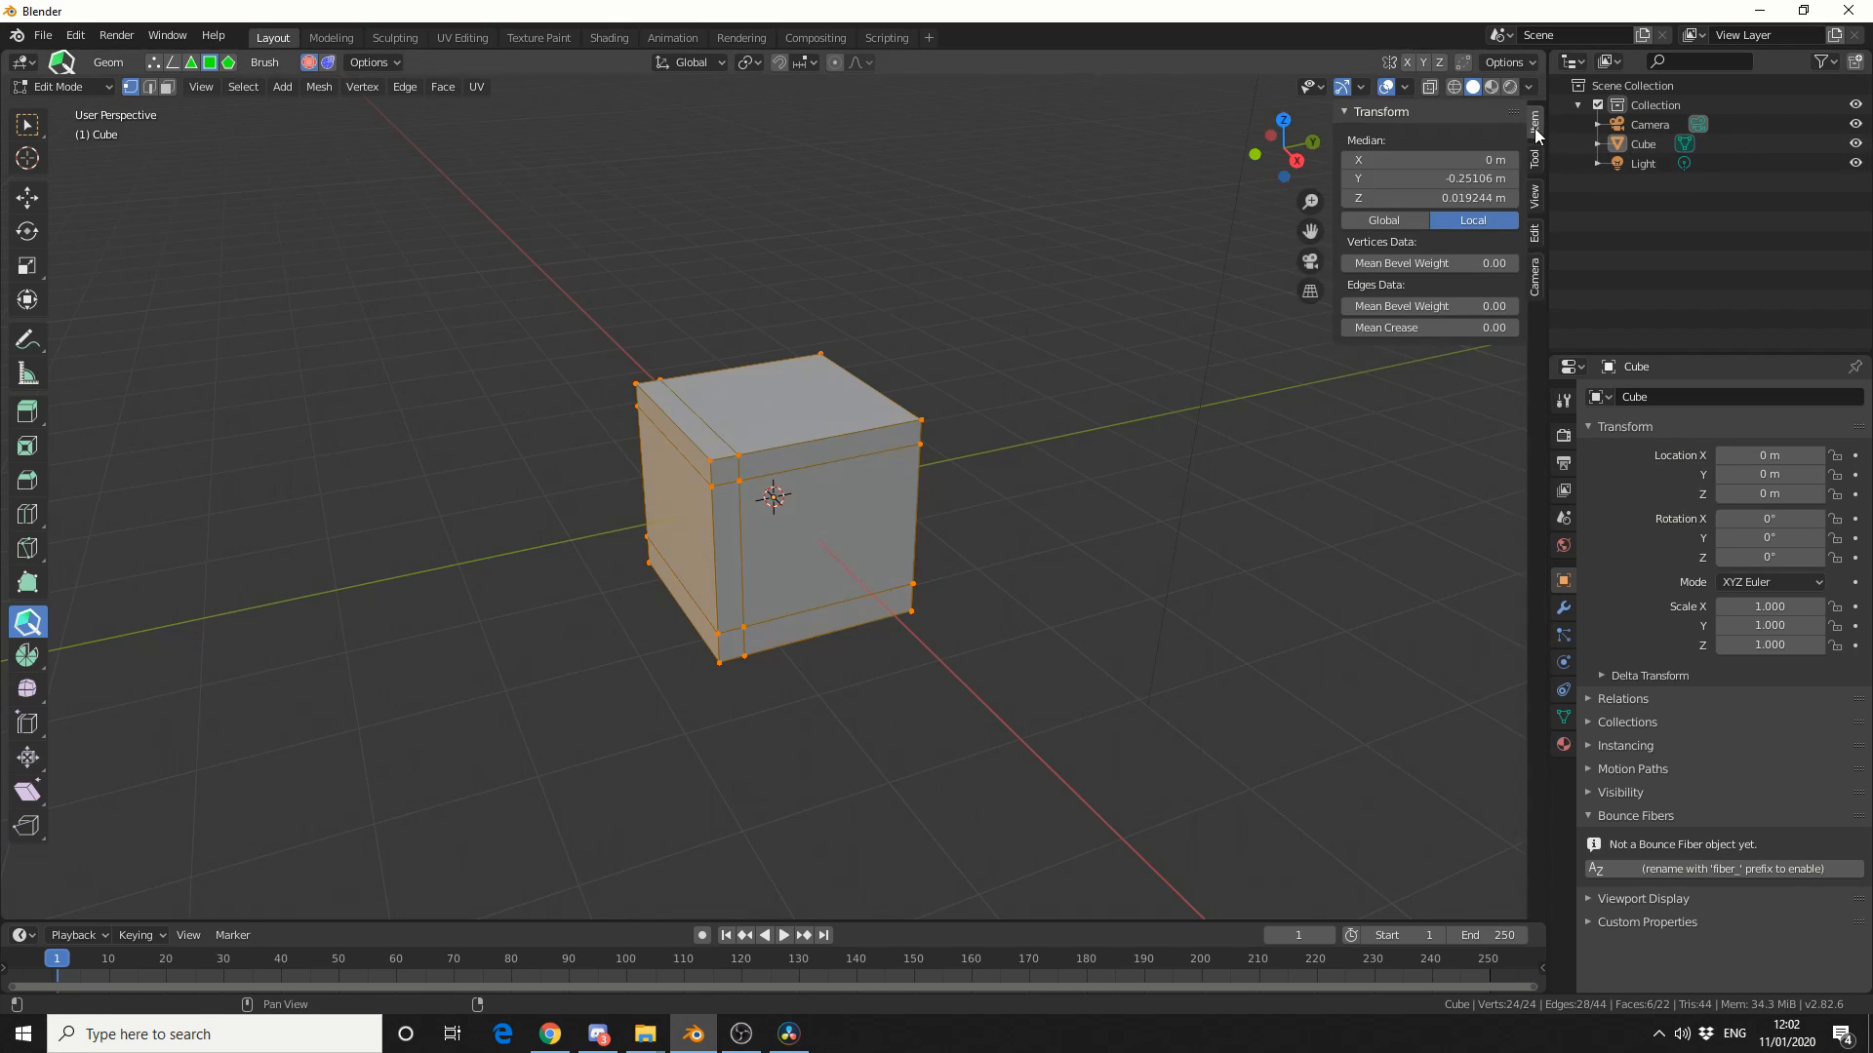
{"action": "left_click", "coordinate": [1534, 132]}
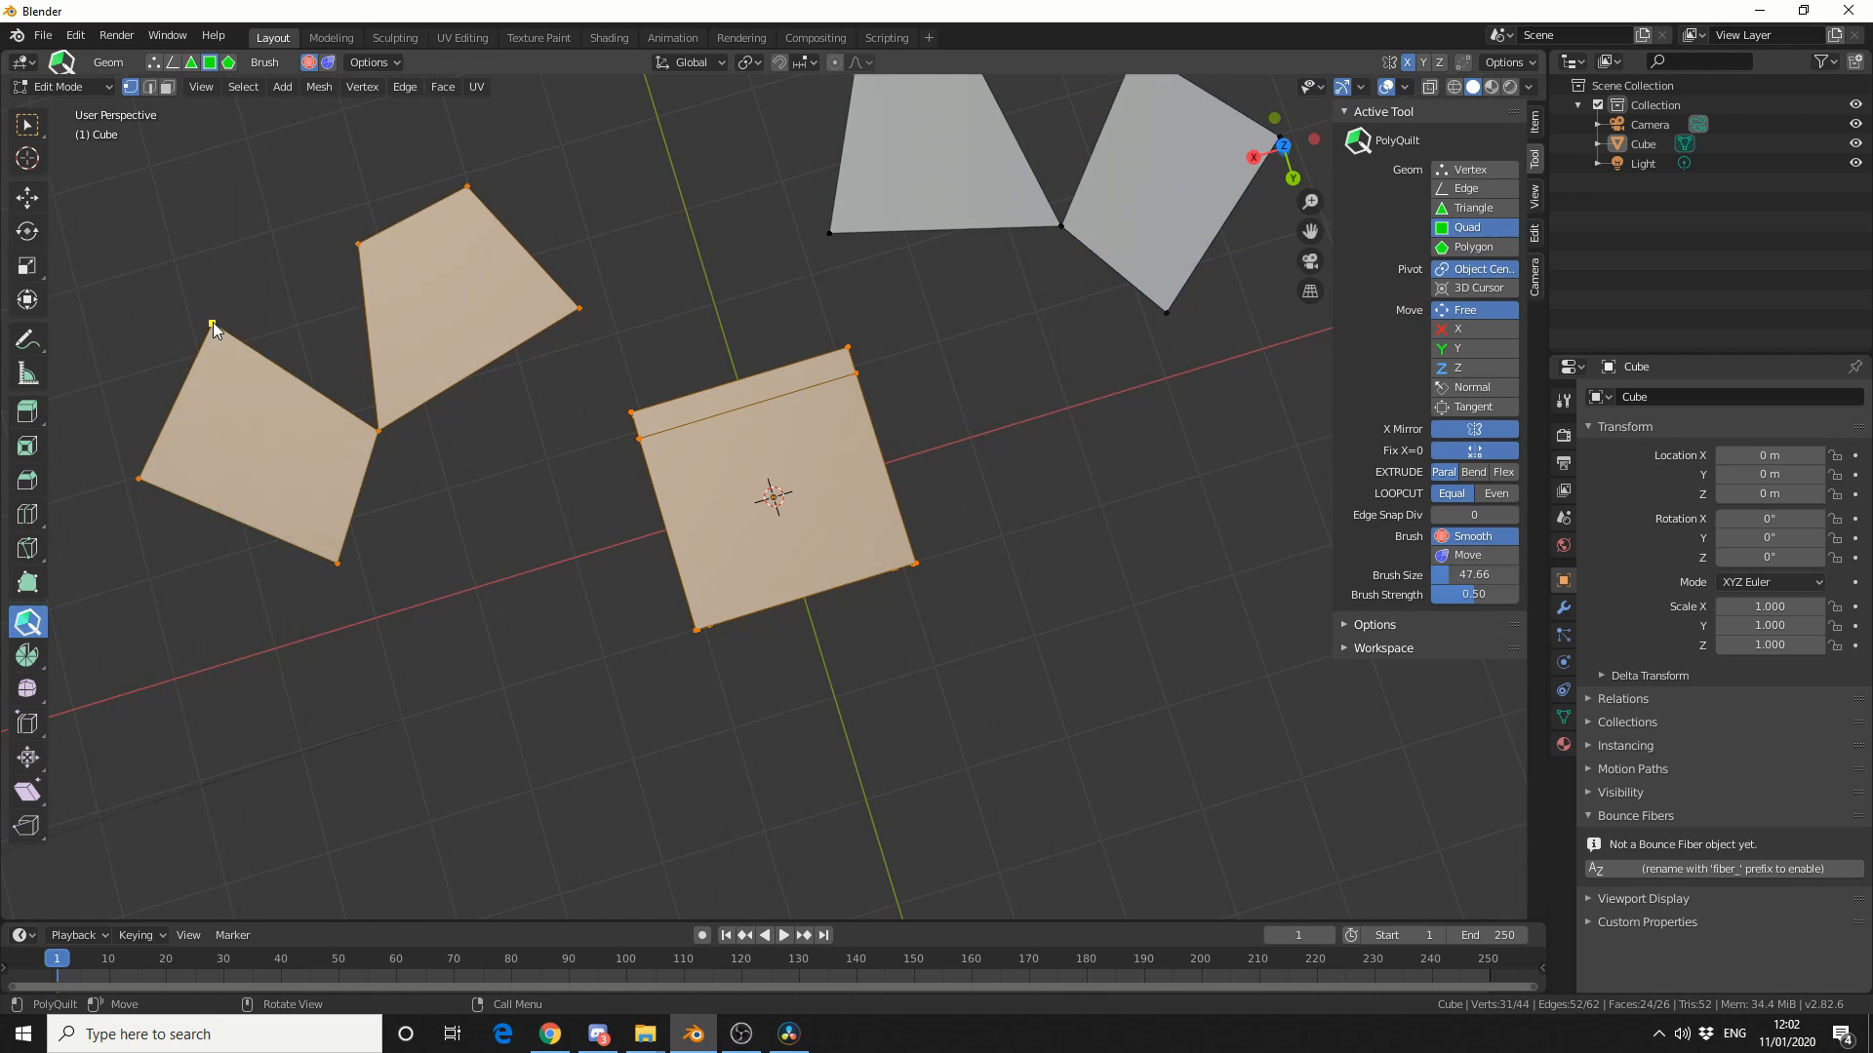
{"action": "key", "text": "Tab"}
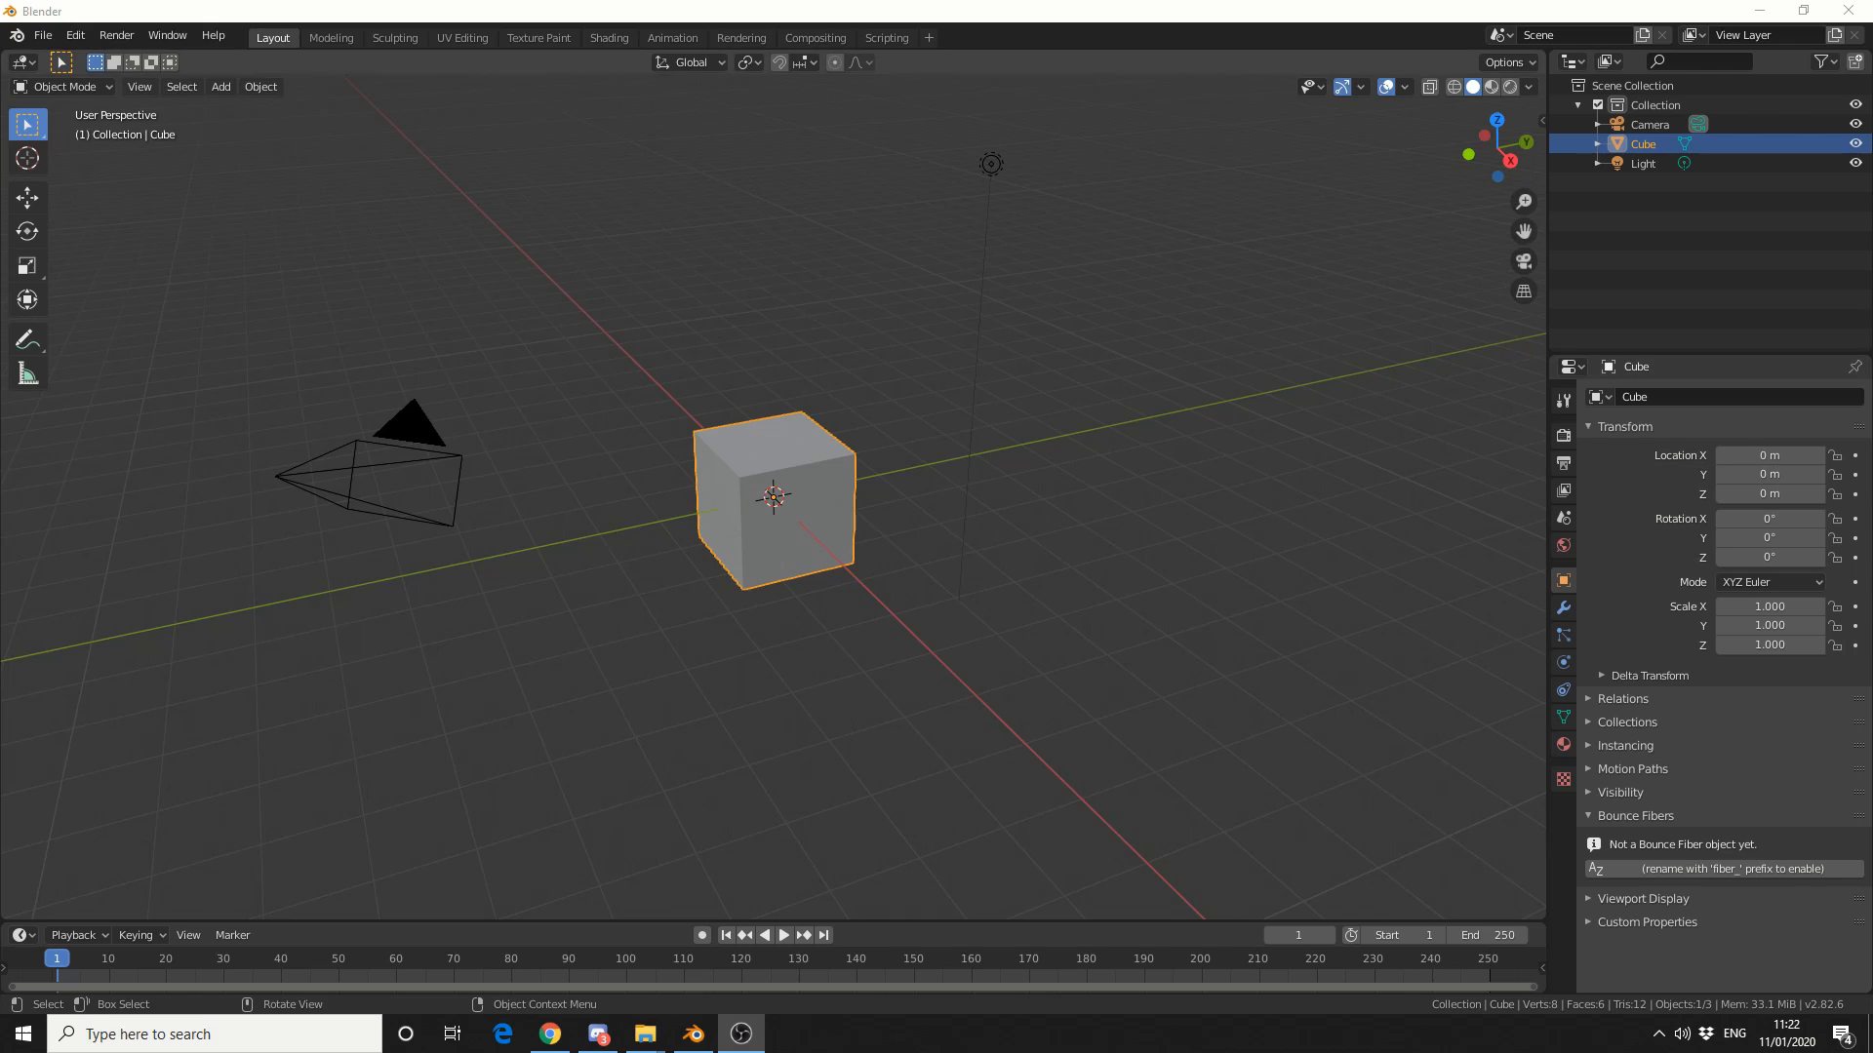
Step: Put the cube in Edit Mode with PolyQuilt active and its Quad tool settings visible
{"action": "key", "text": "Tab"}
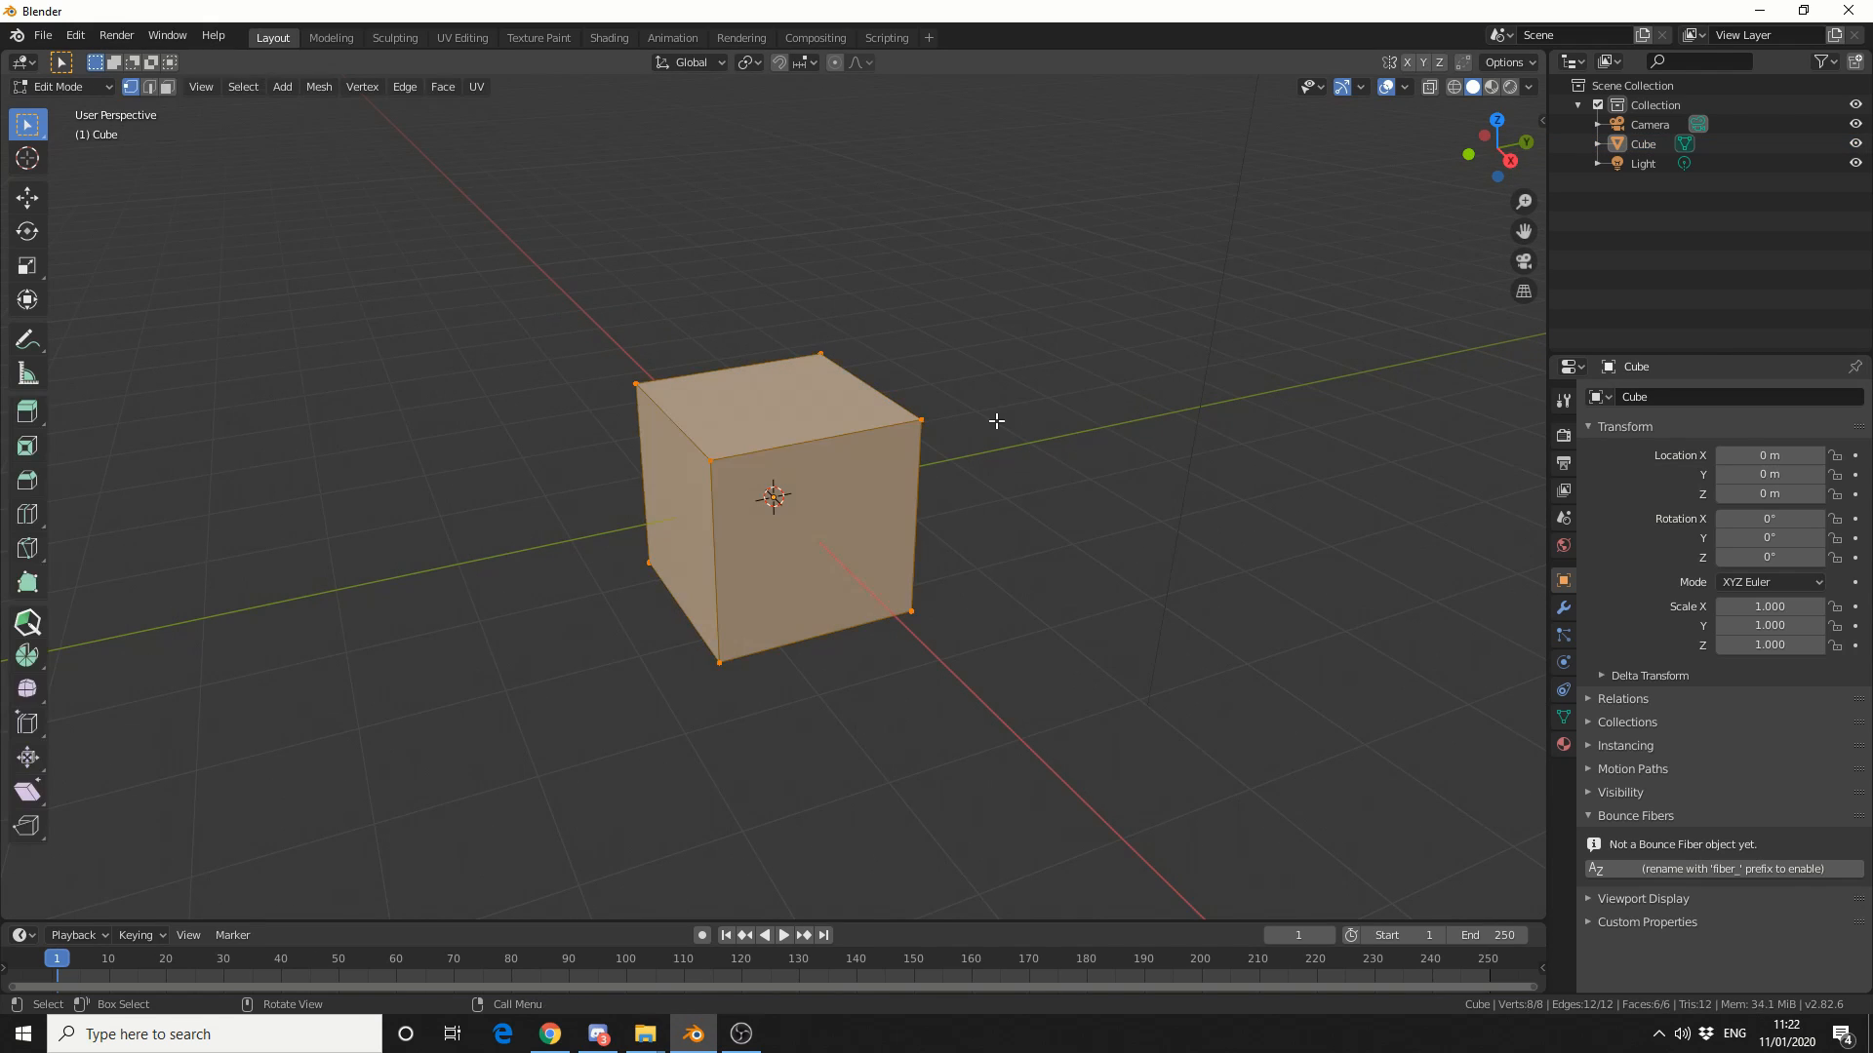
{"action": "mouse_move", "coordinate": [27, 621]}
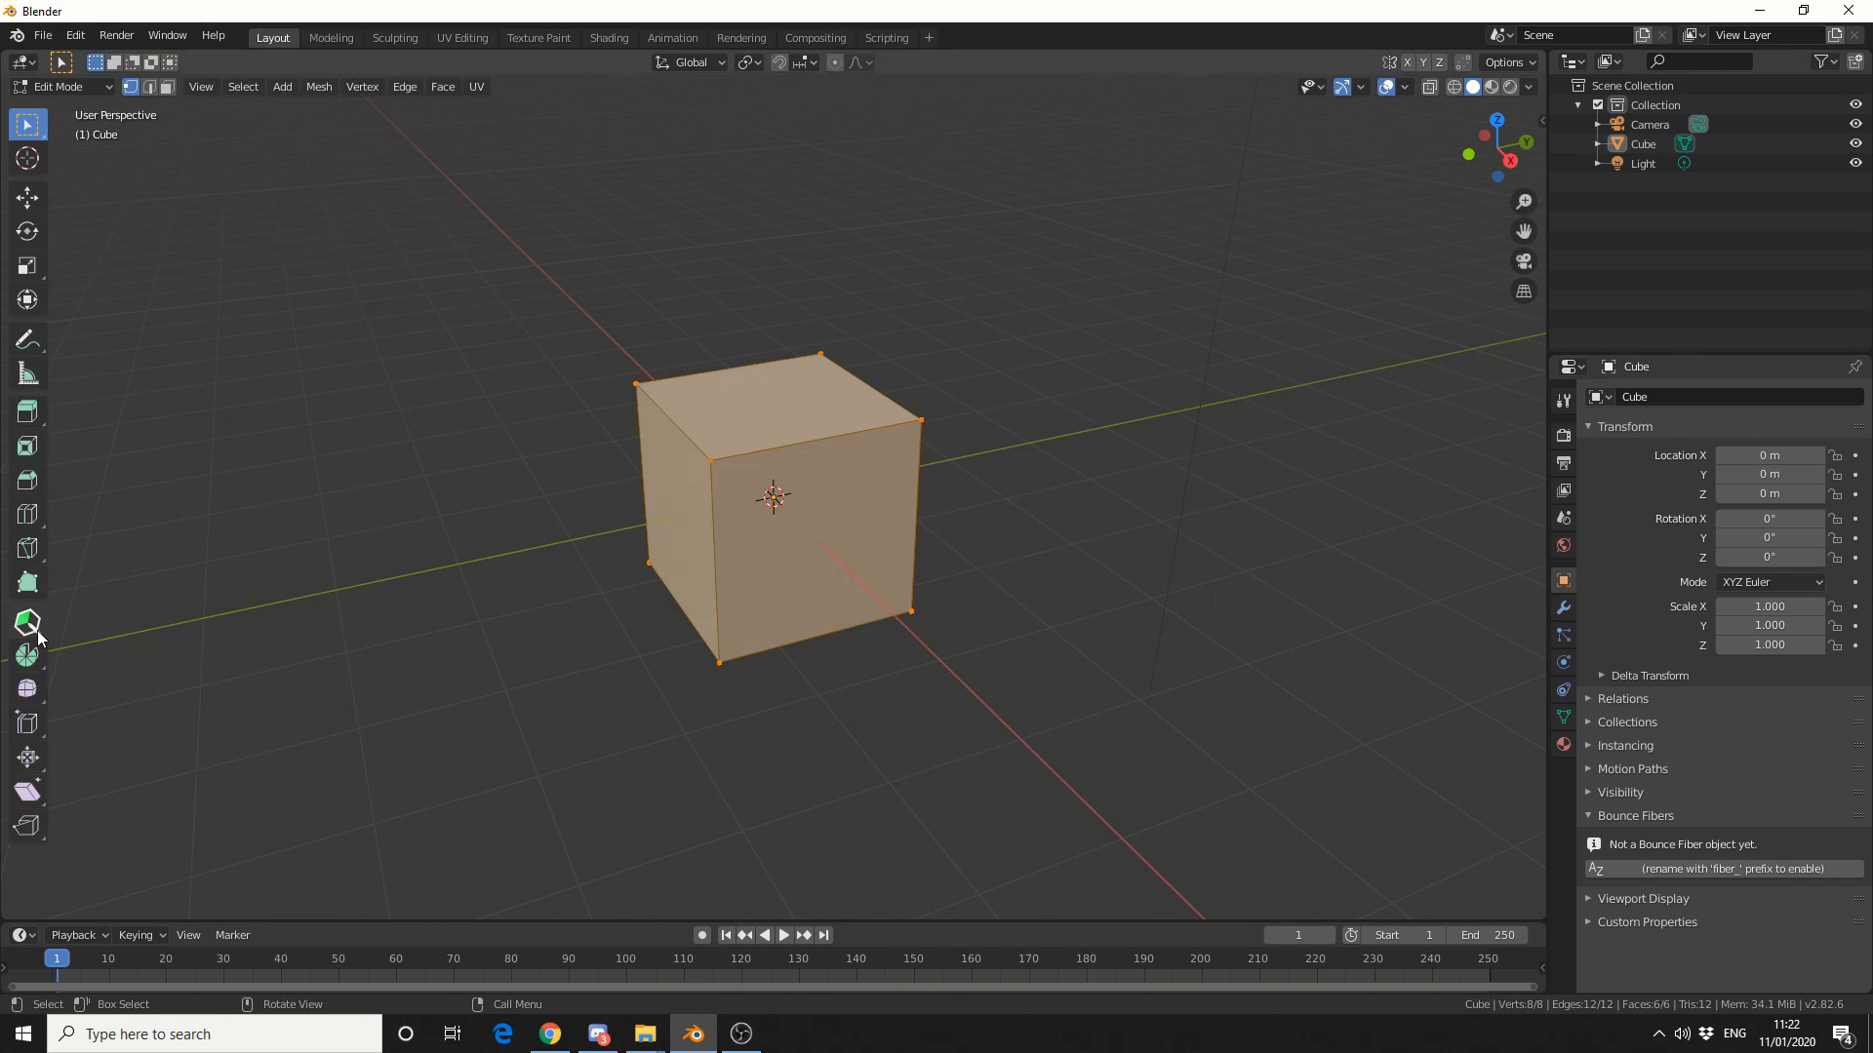
{"action": "mouse_move", "coordinate": [26, 622]}
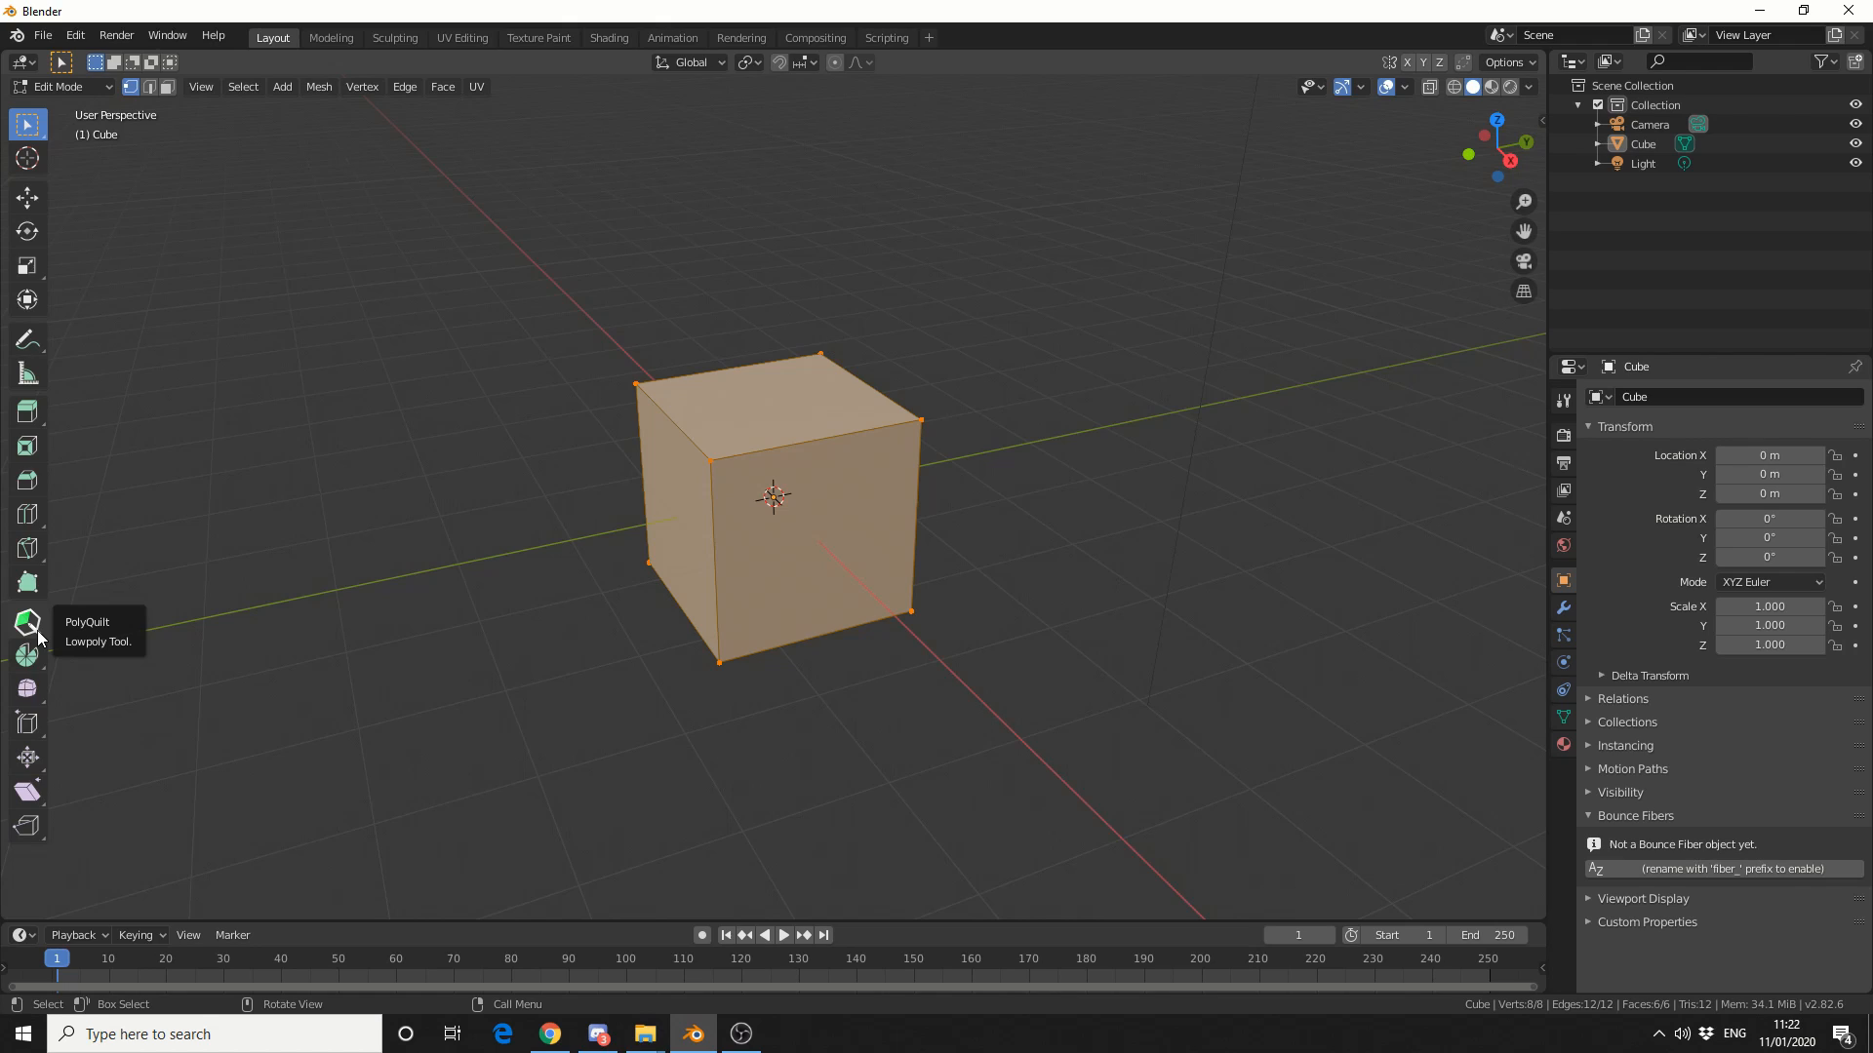
{"action": "left_click", "coordinate": [26, 621]}
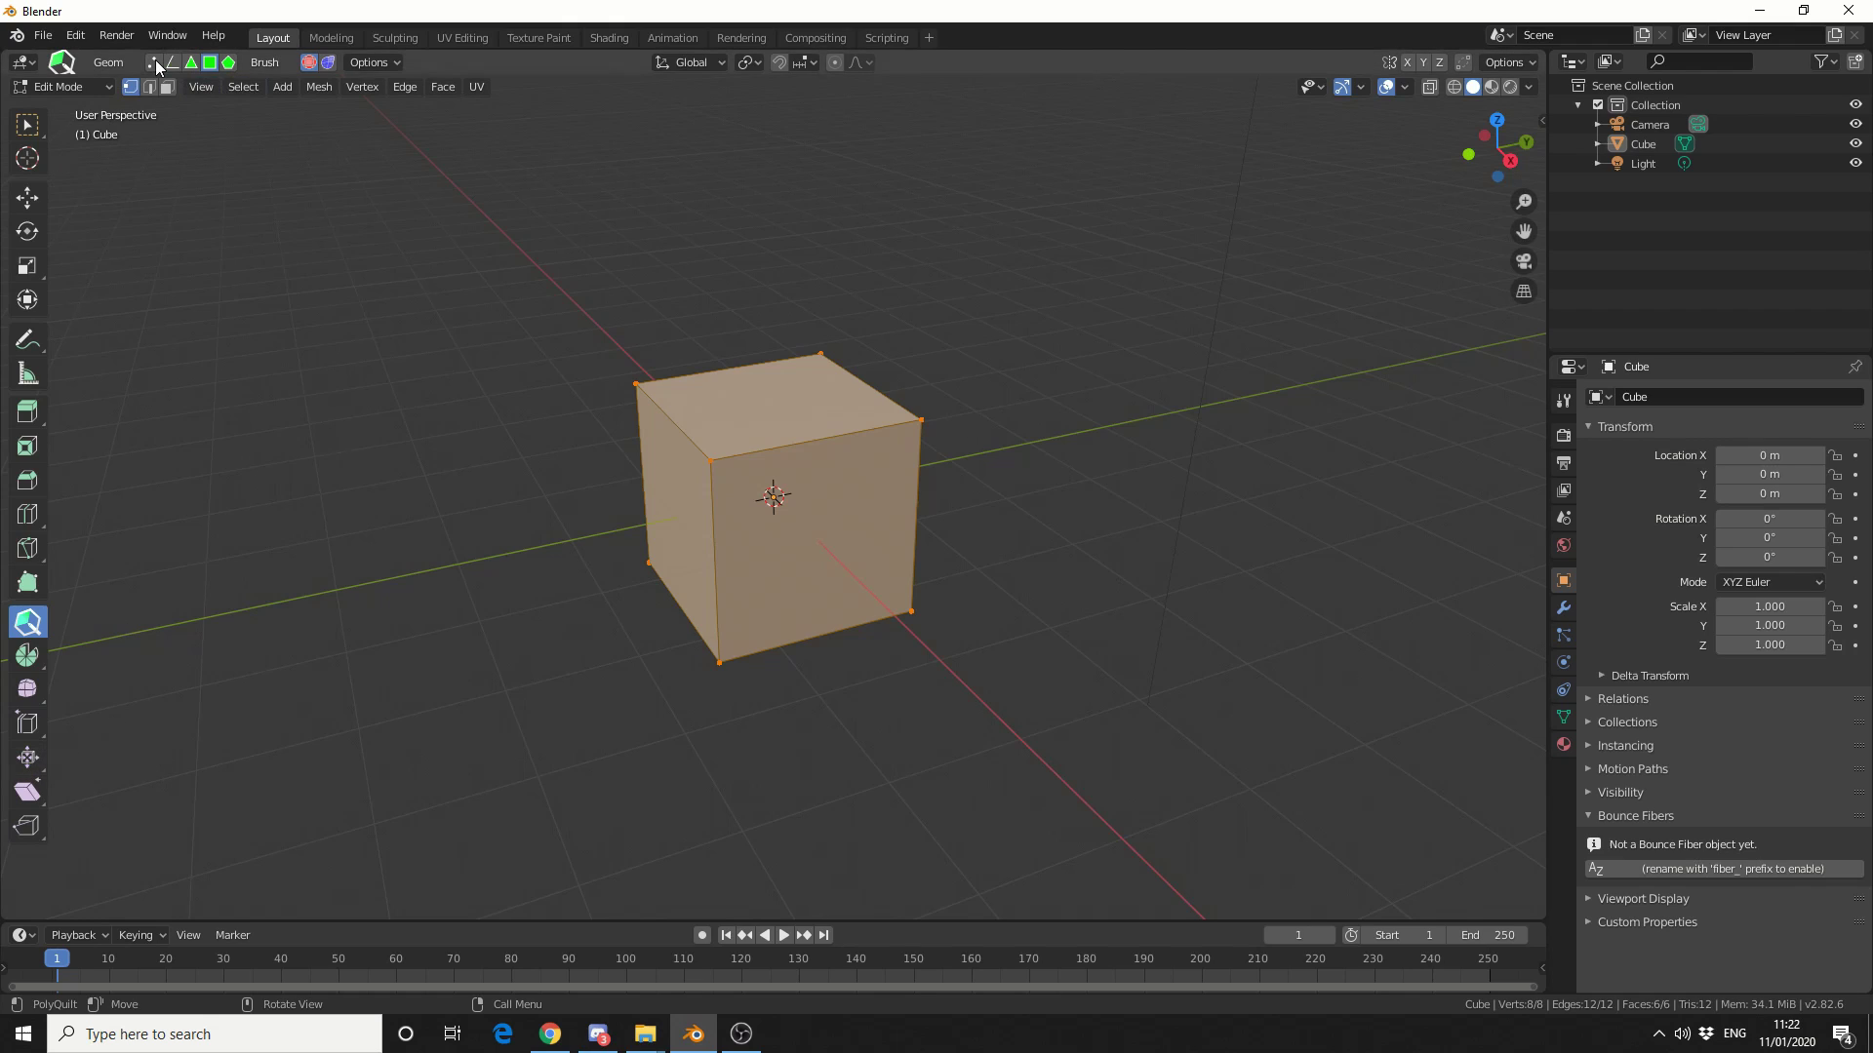
{"action": "mouse_move", "coordinate": [230, 63]}
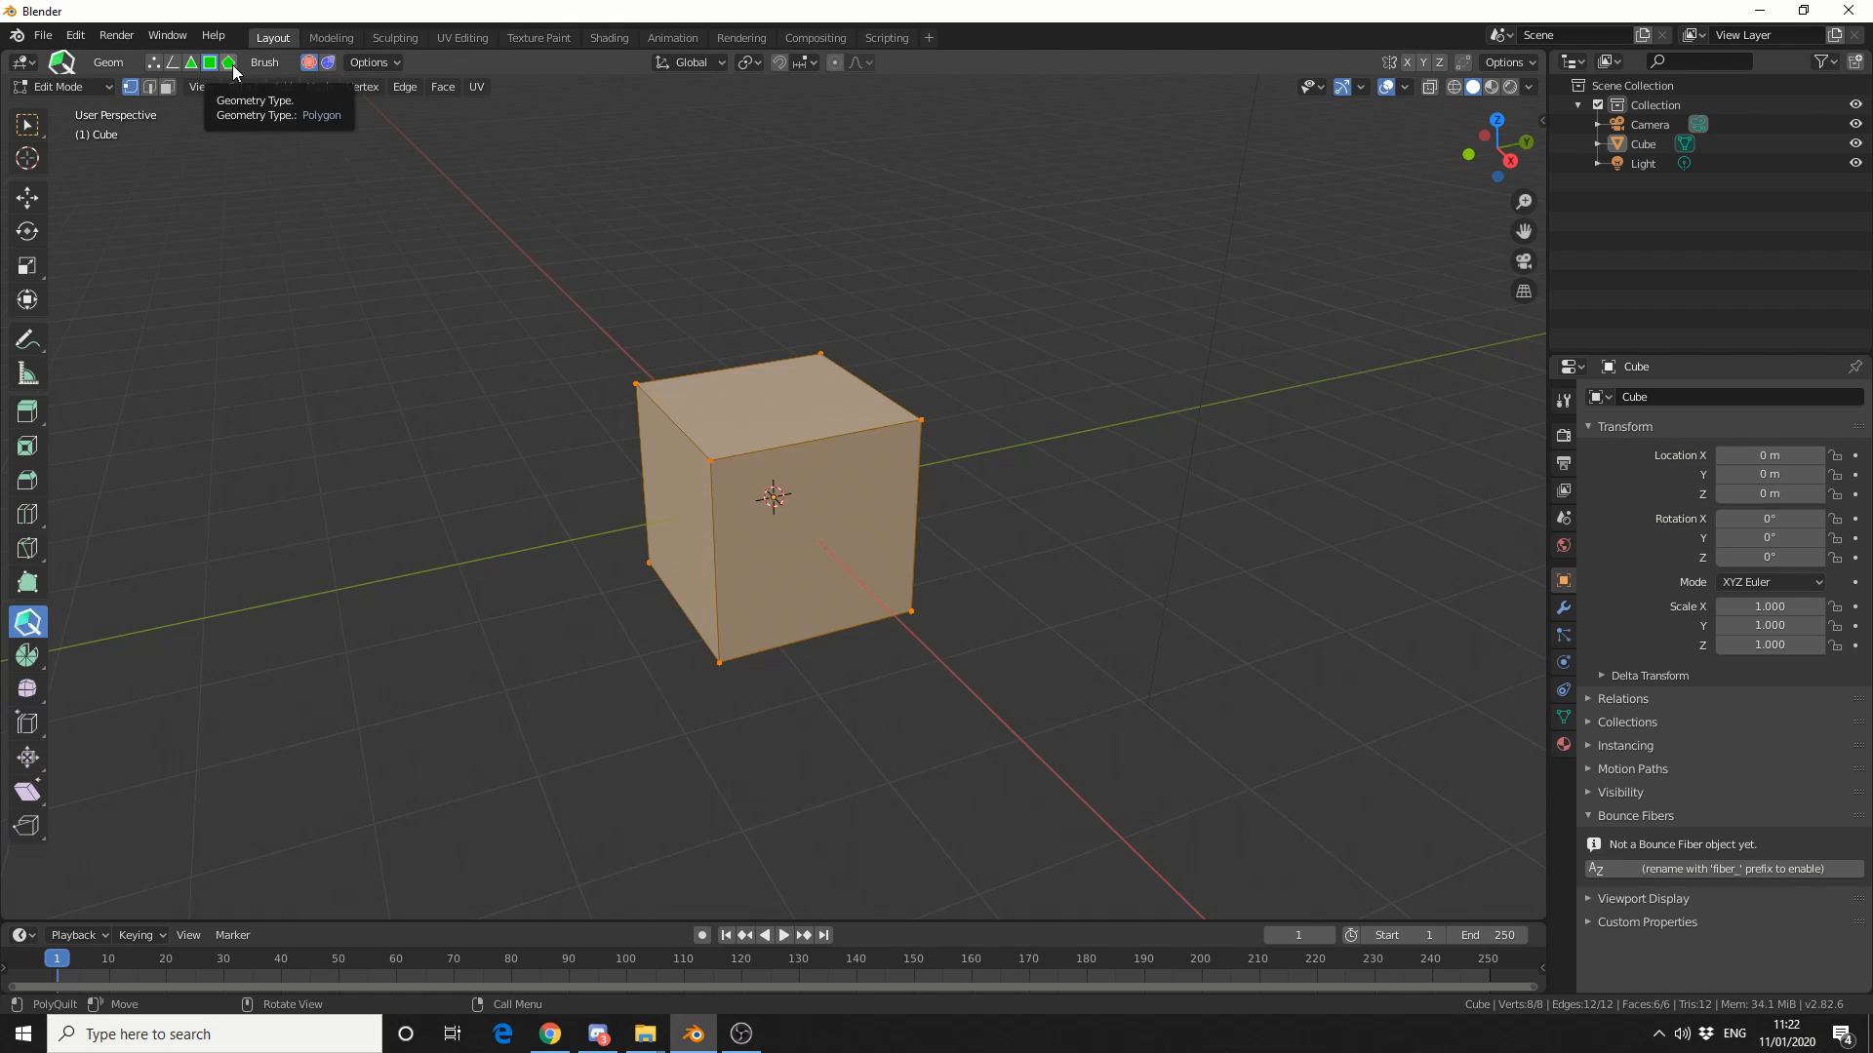
{"action": "mouse_move", "coordinate": [1004, 412]}
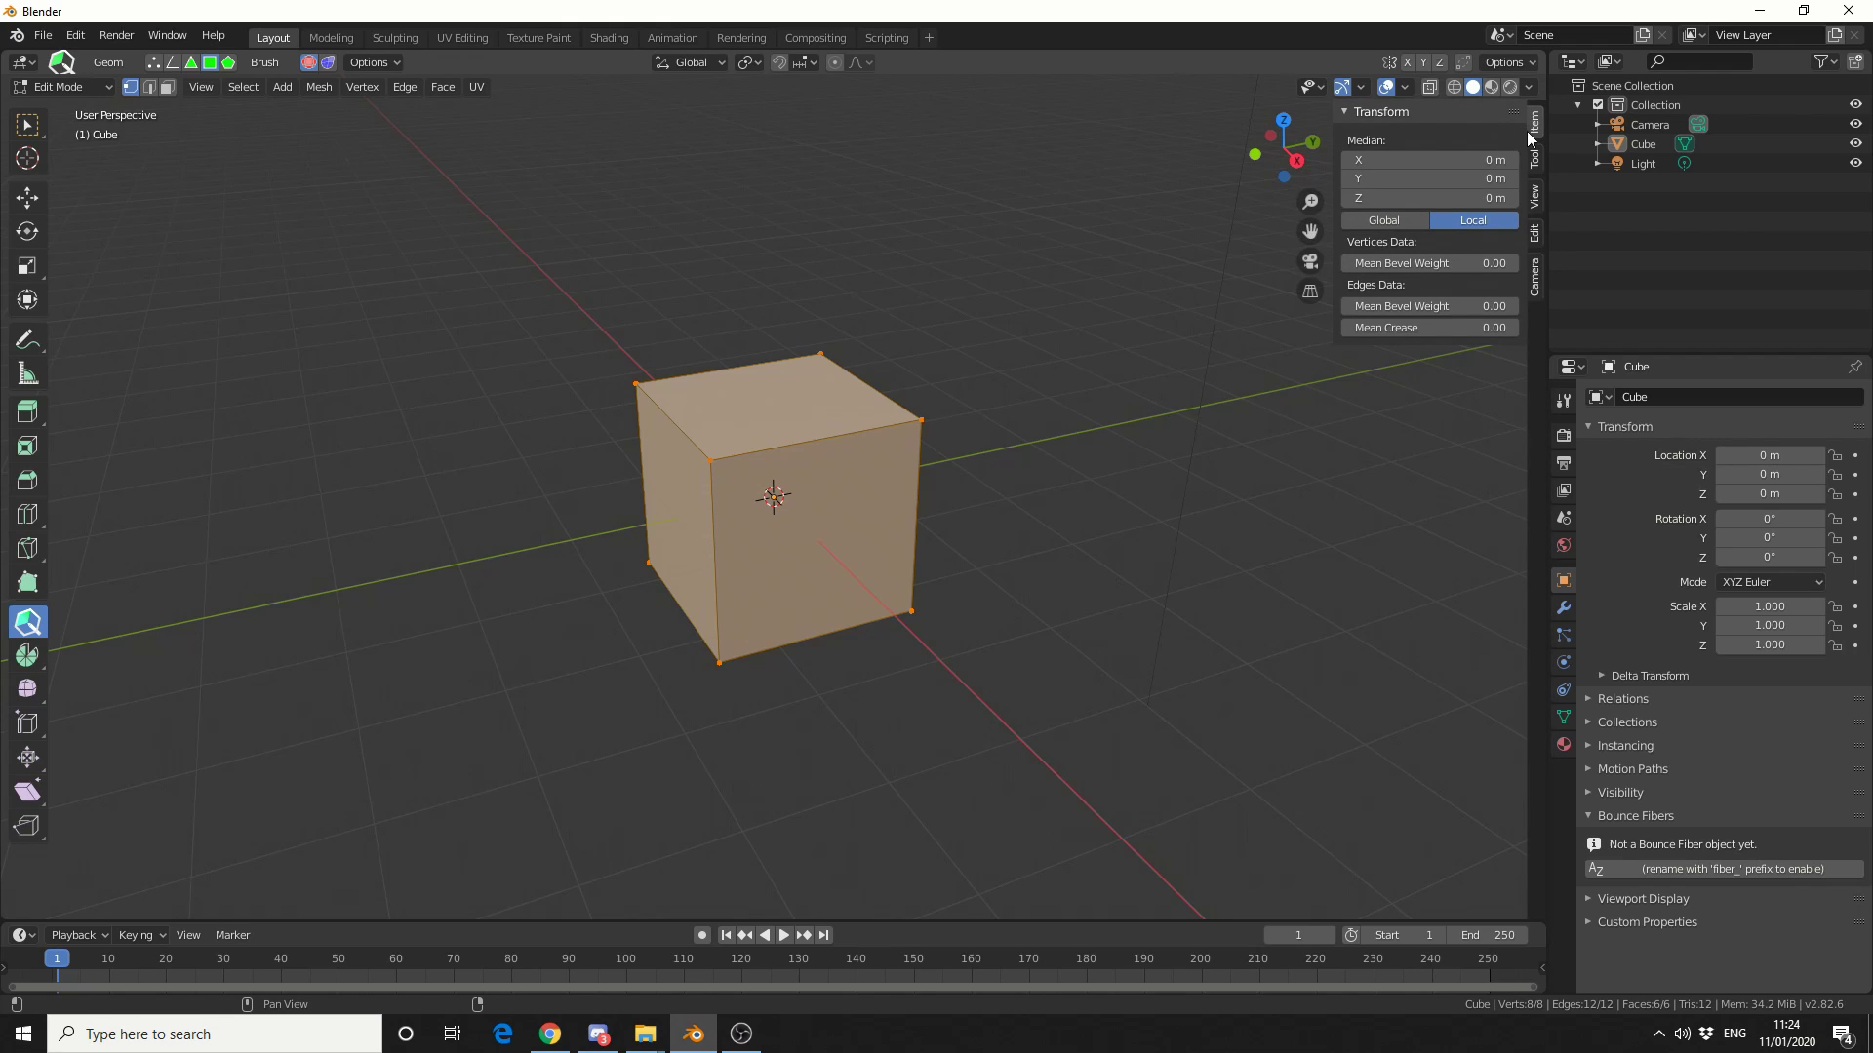
{"action": "left_click", "coordinate": [1534, 128]}
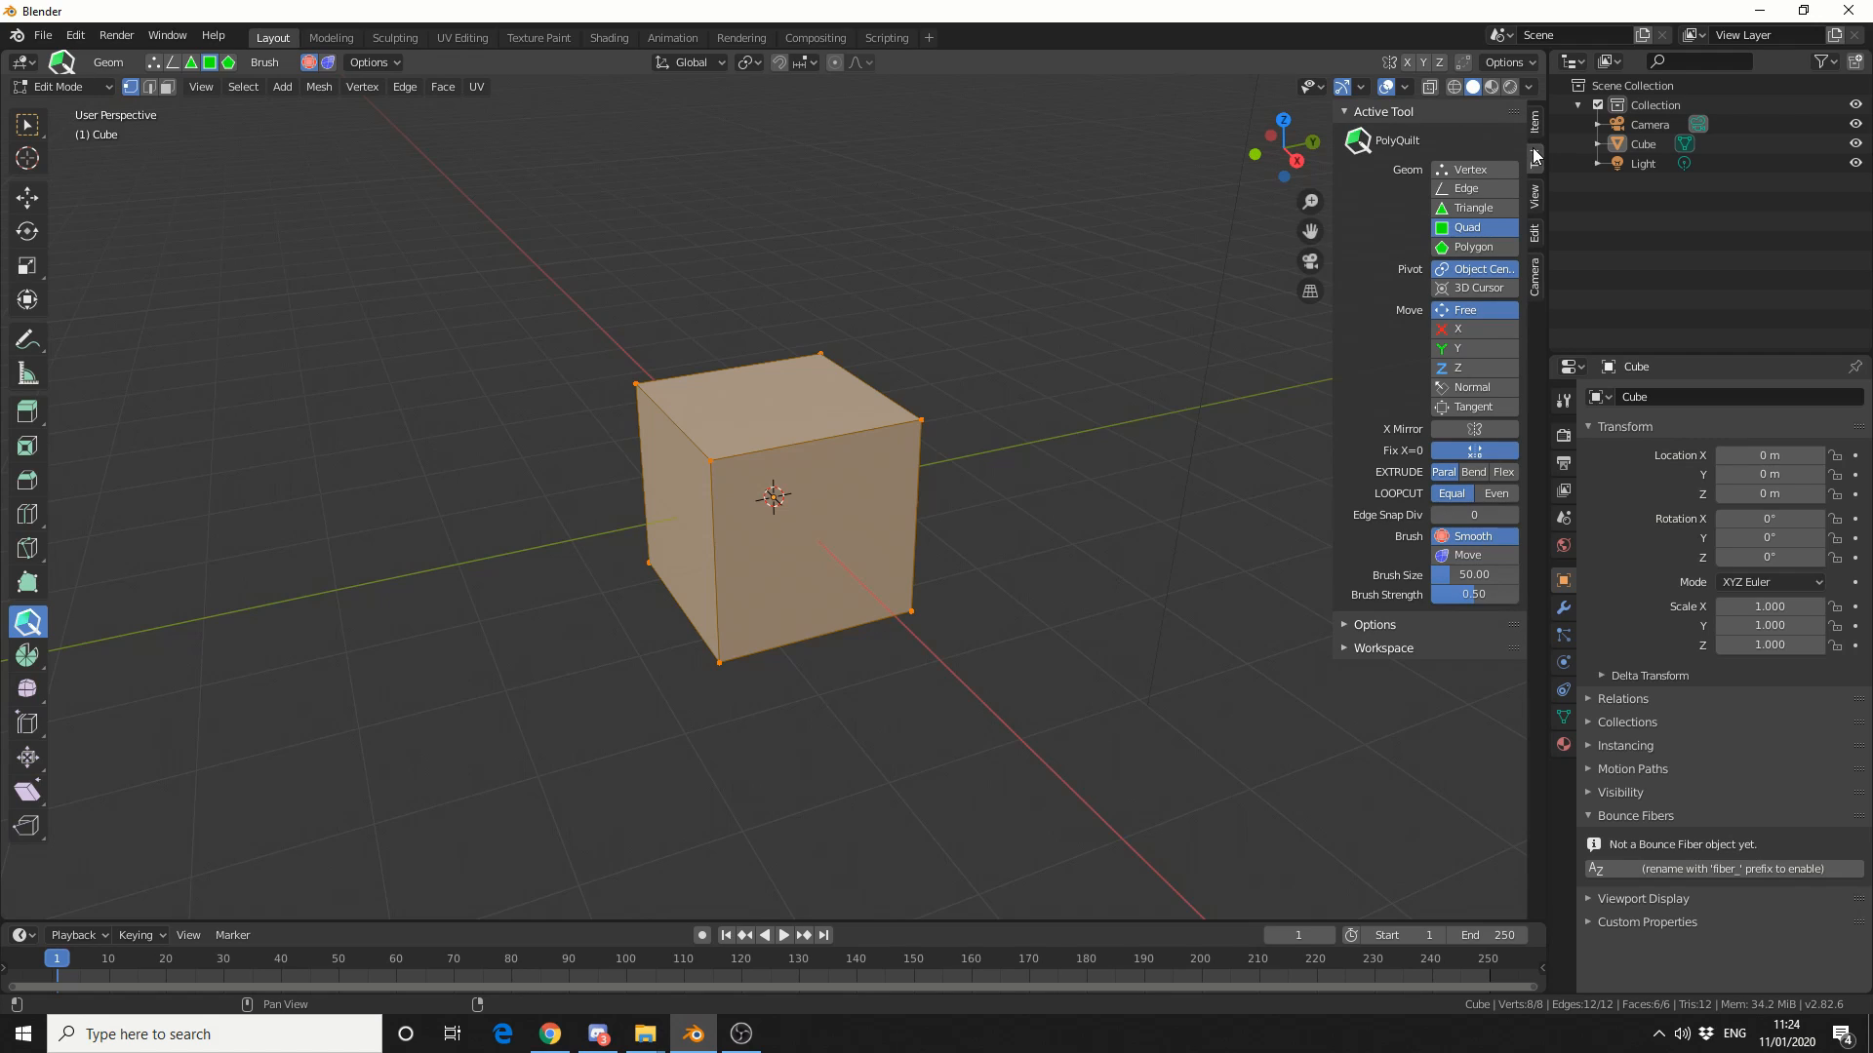
{"action": "mouse_move", "coordinate": [1467, 227]}
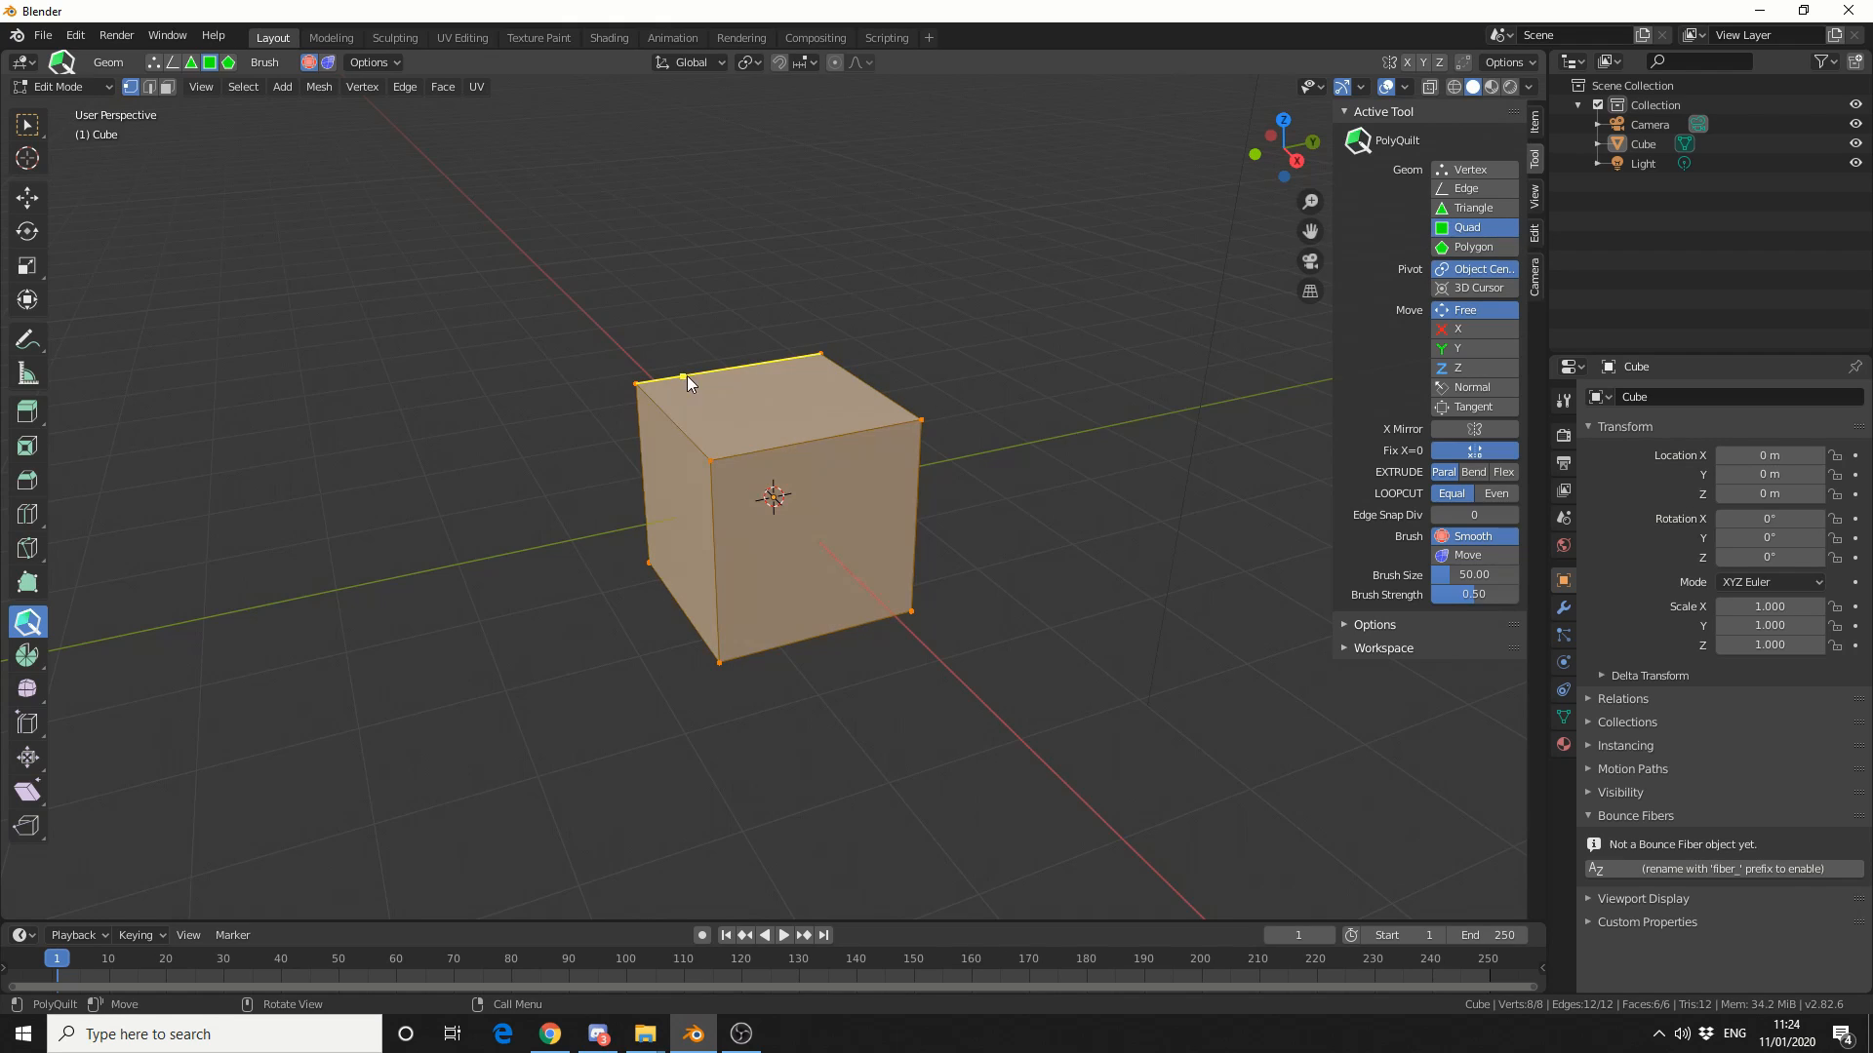
{"action": "mouse_move", "coordinate": [792, 451]}
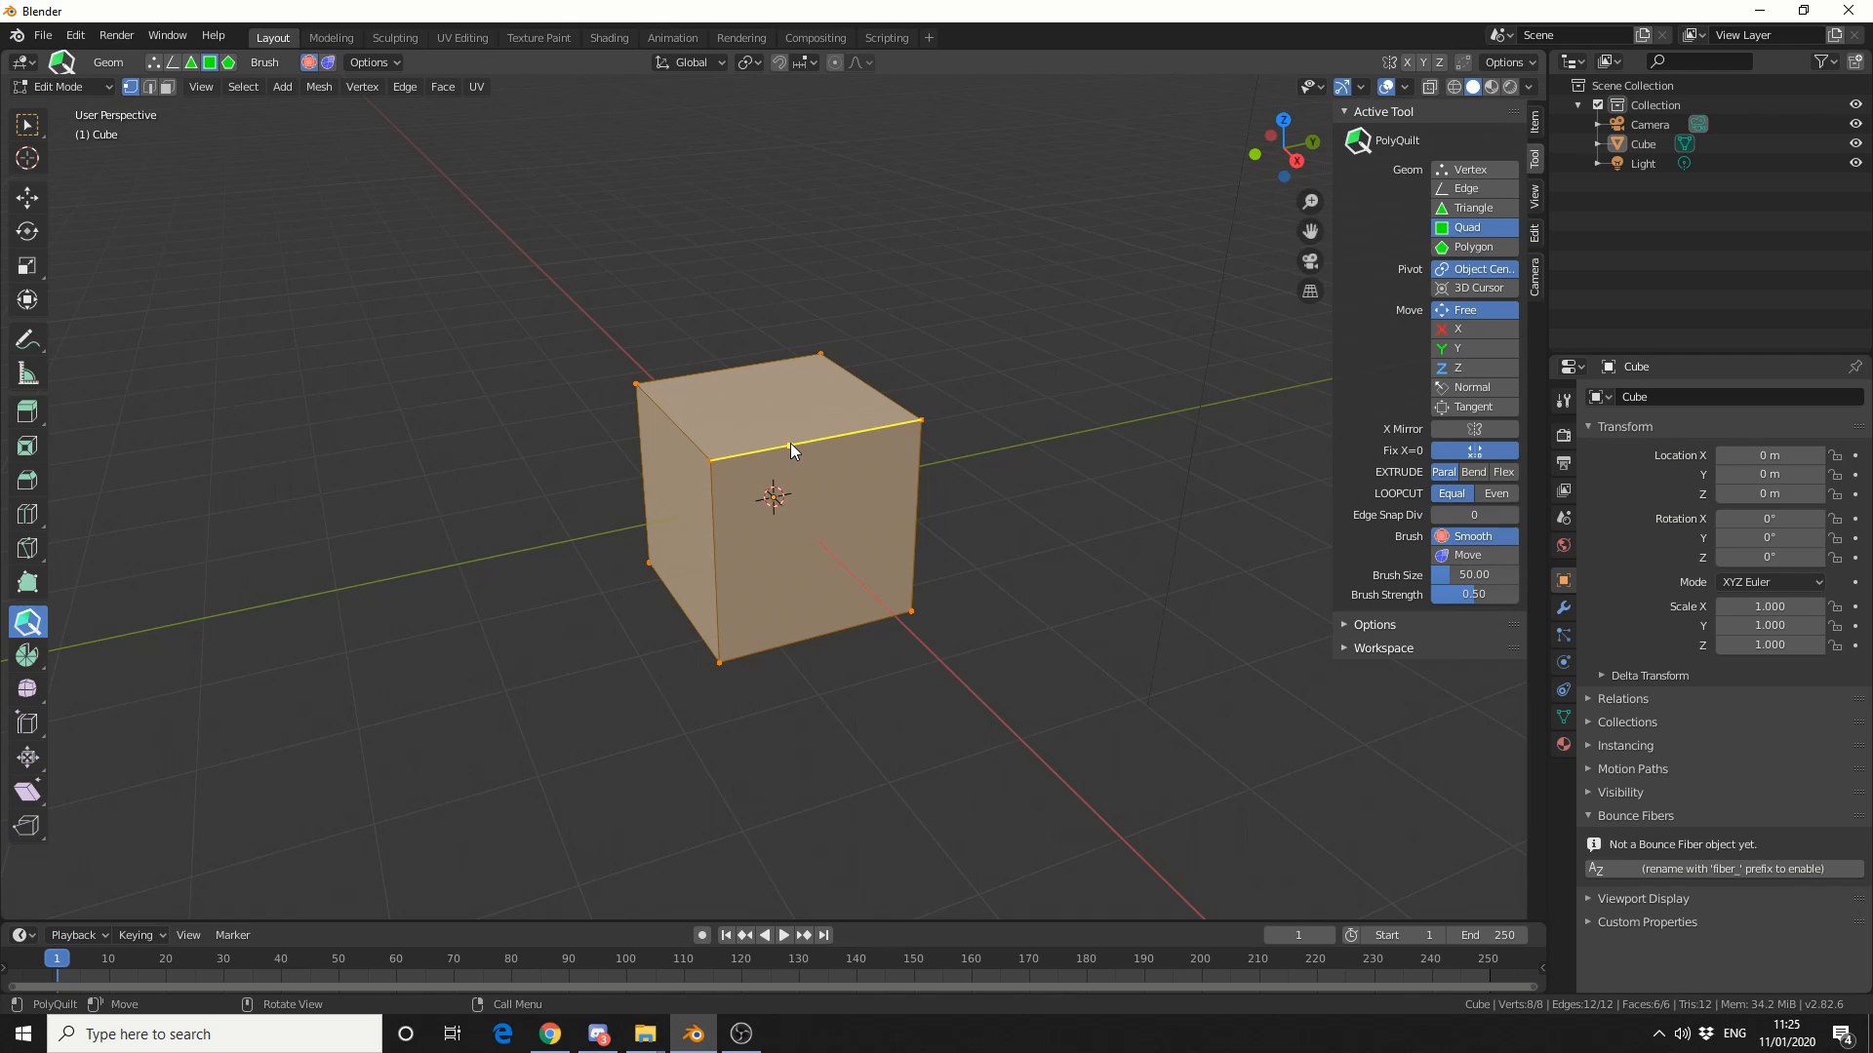
{"action": "mouse_move", "coordinate": [854, 452]}
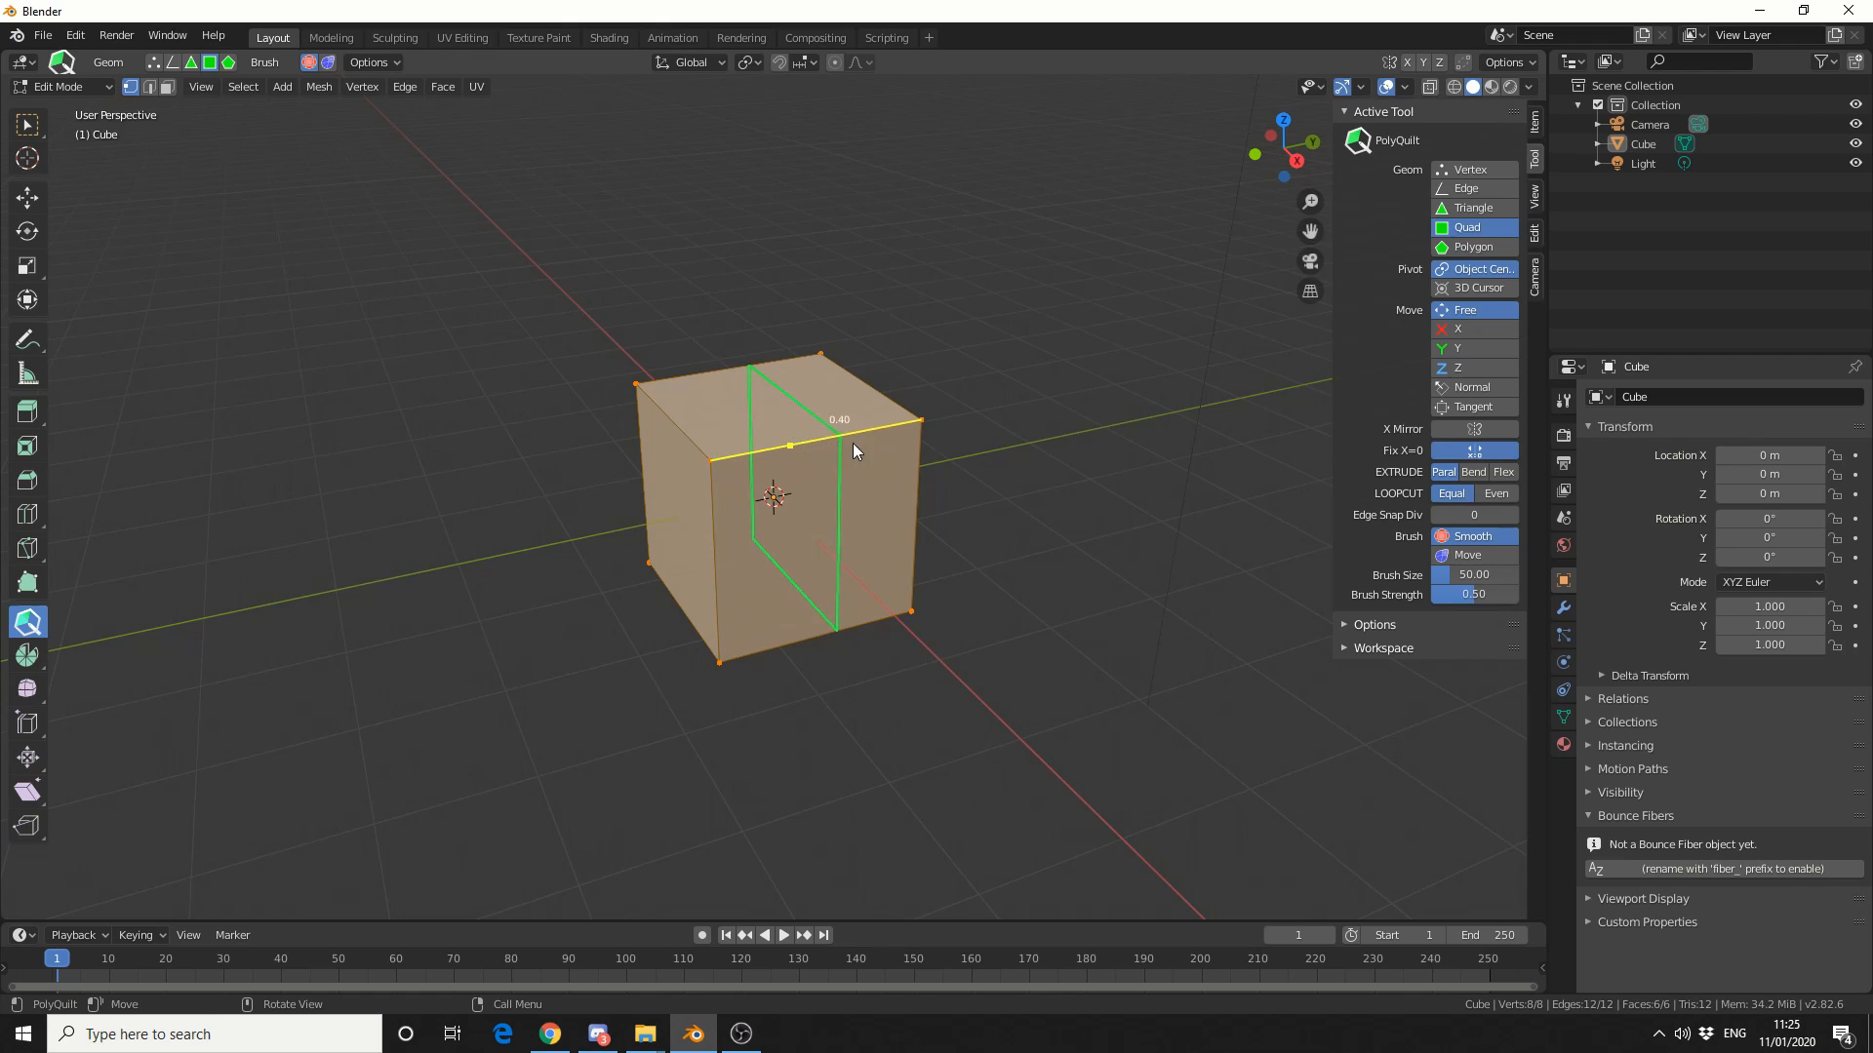
Step: Cut a vertical edge loop around the cube, raising it to 22 faces
{"action": "left_click", "coordinate": [788, 445]}
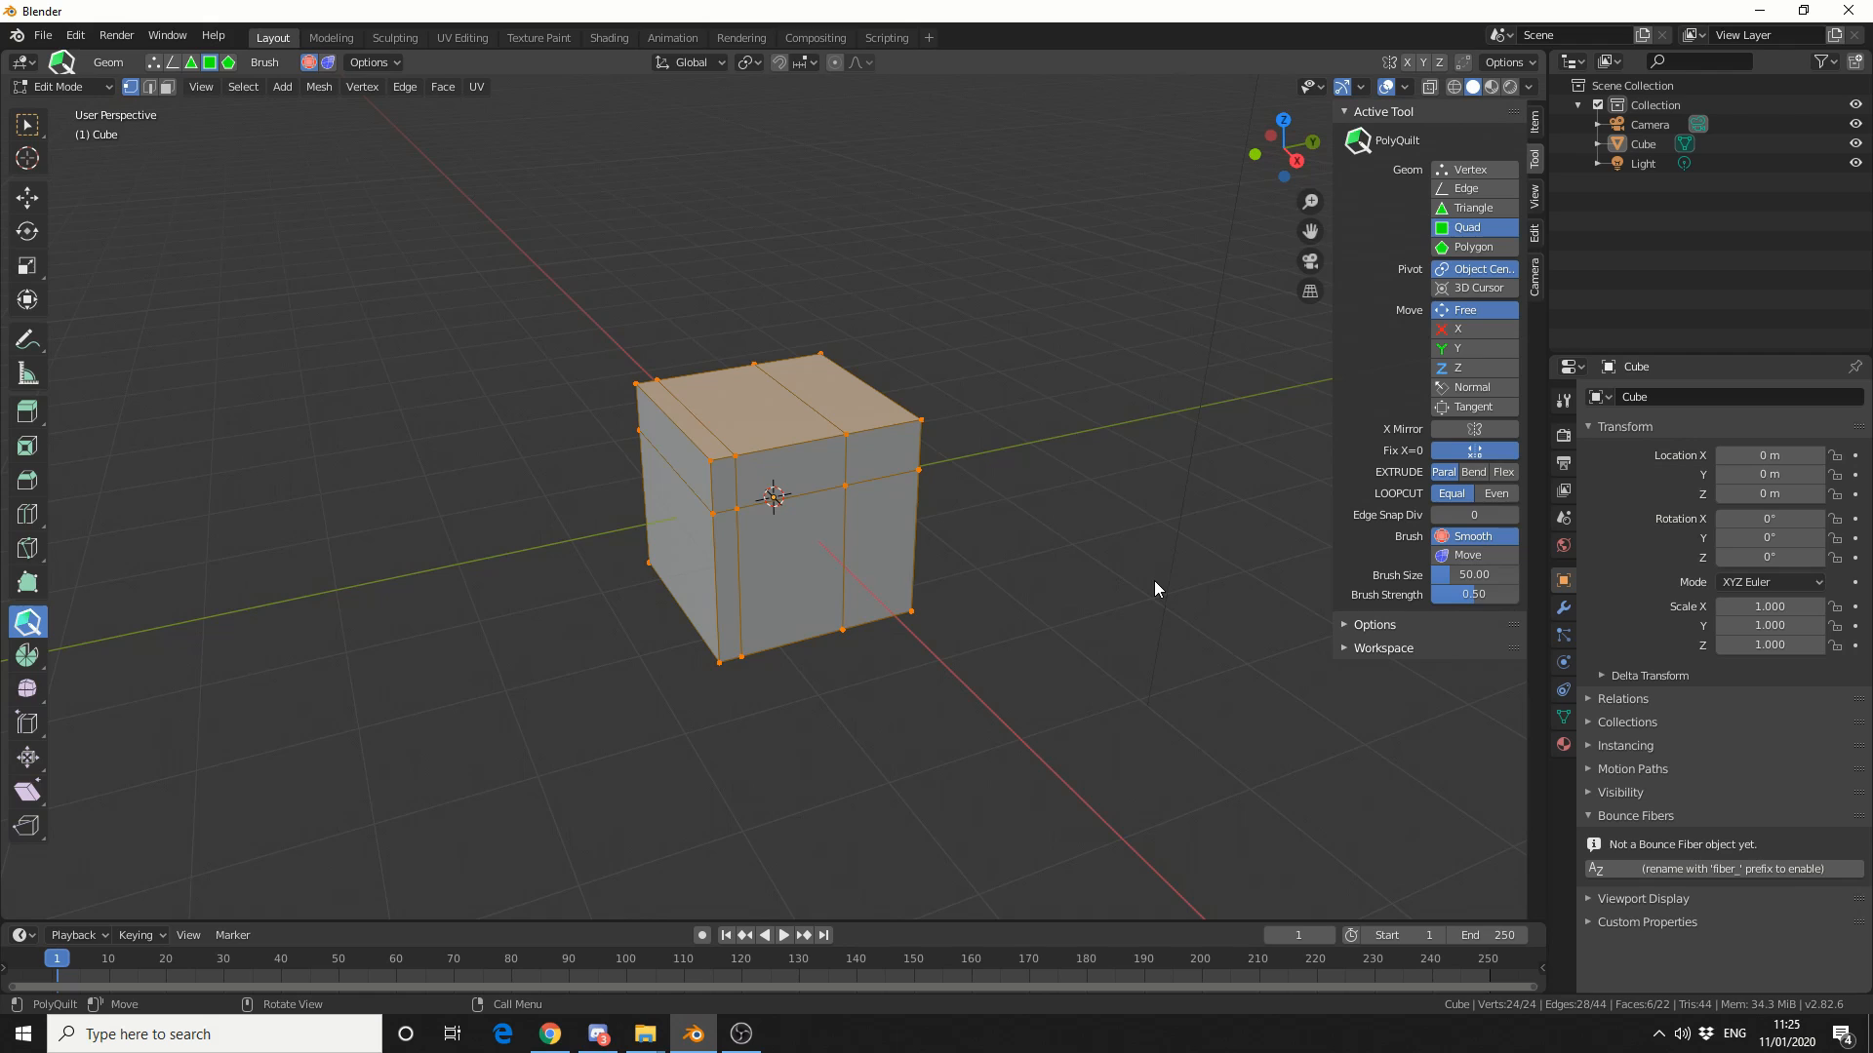
{"action": "mouse_move", "coordinate": [717, 579]}
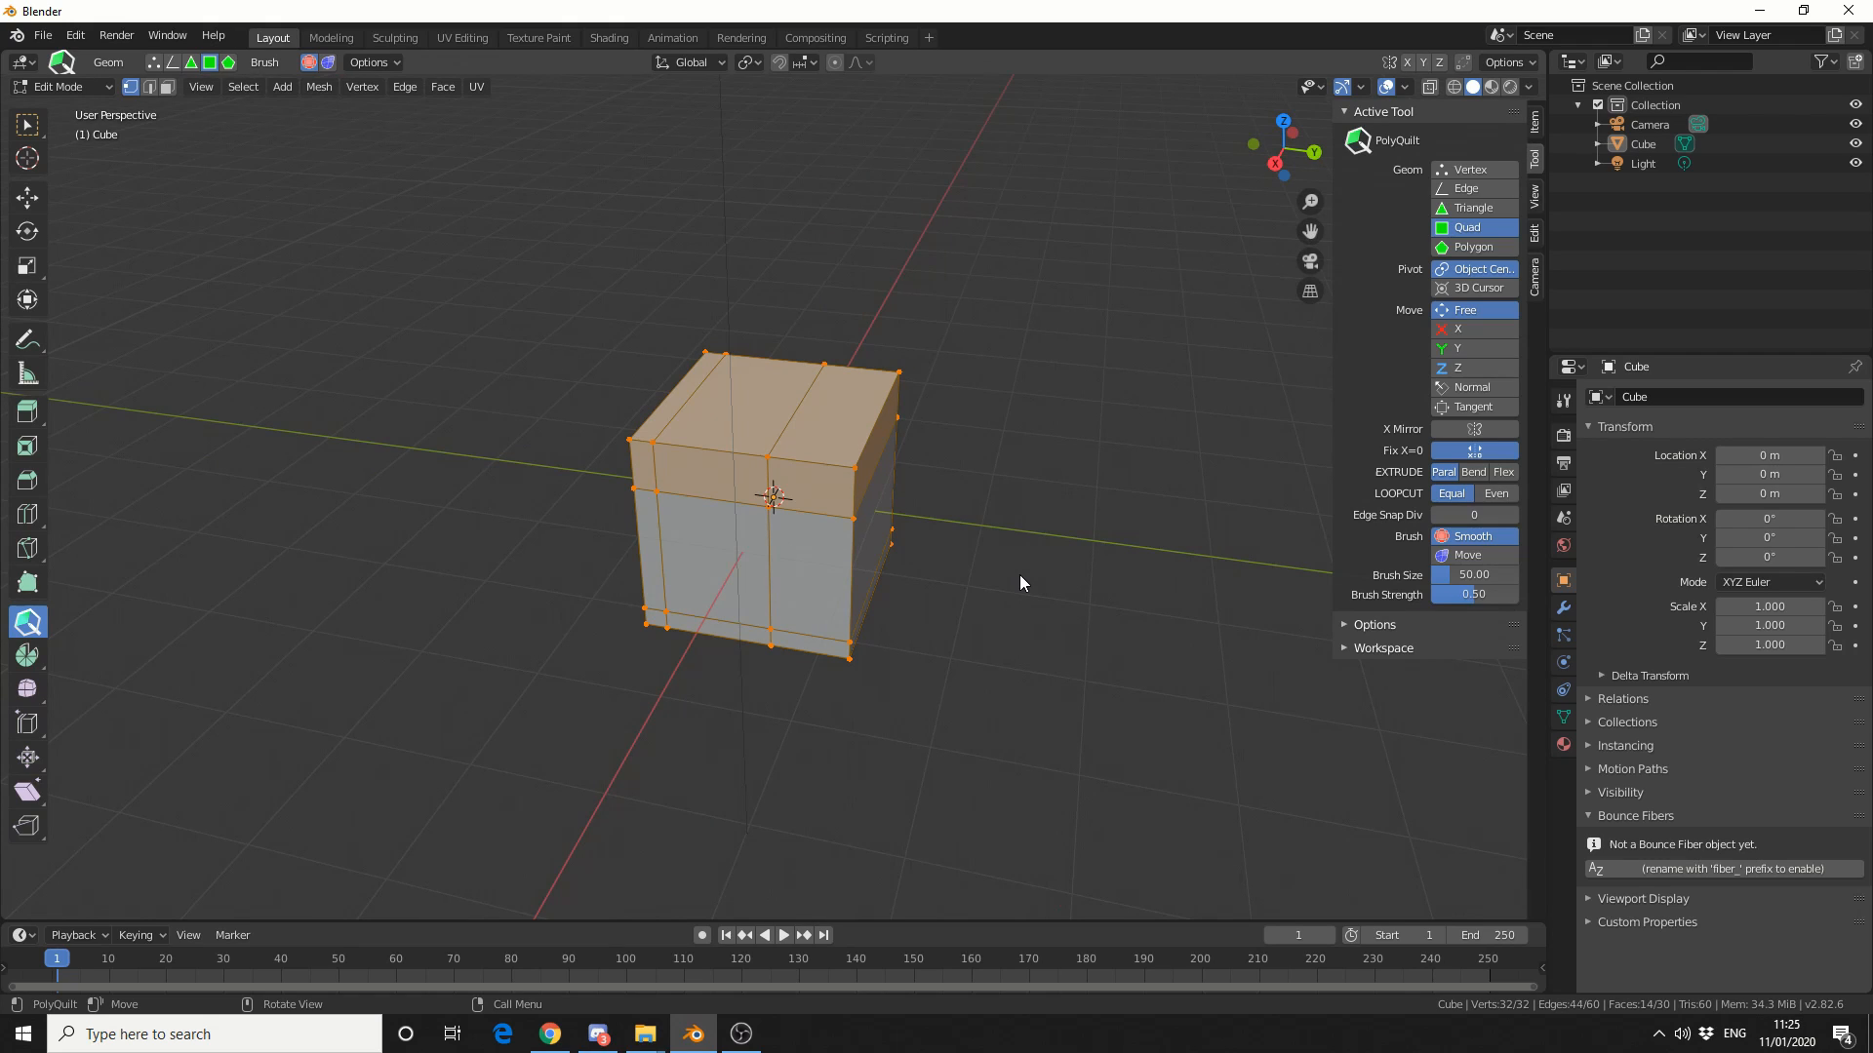
{"action": "mouse_move", "coordinate": [1177, 436]}
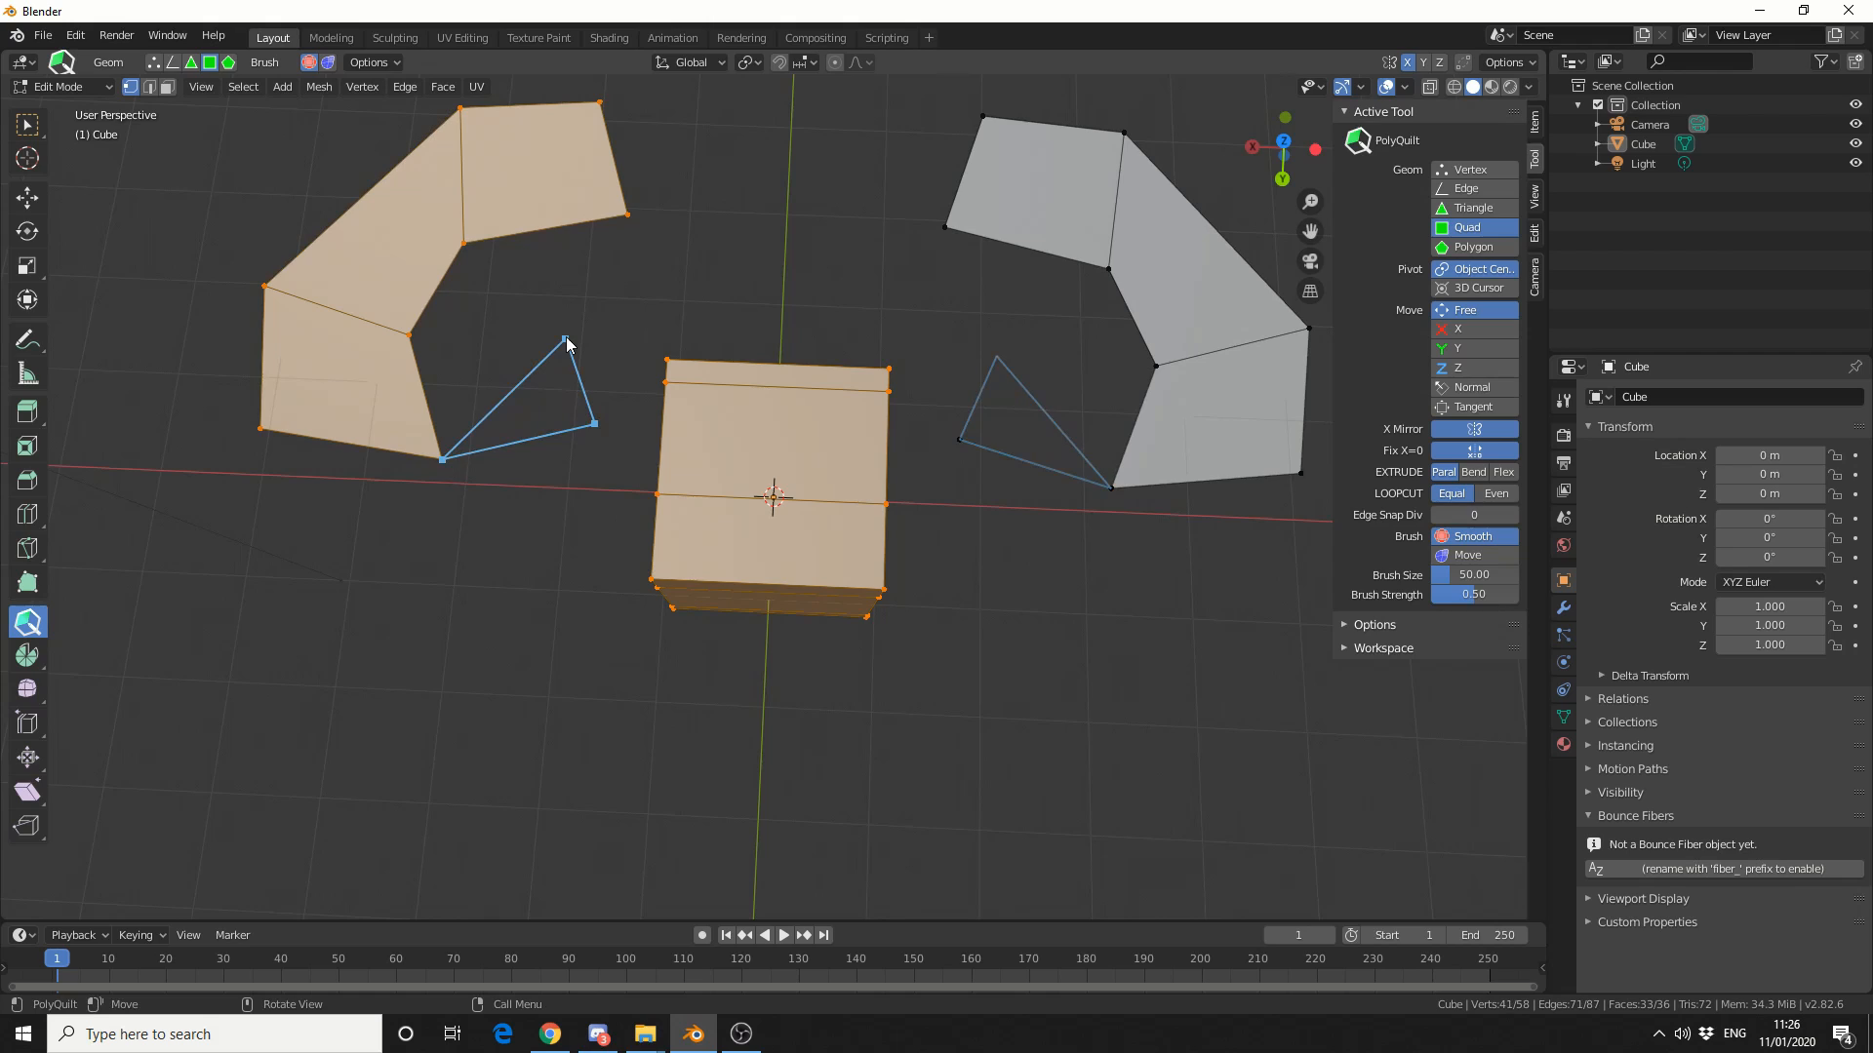
Step: Add mirrored quads to the curved strip and flat sheet, reaching 48 faces
{"action": "left_click", "coordinate": [569, 340]}
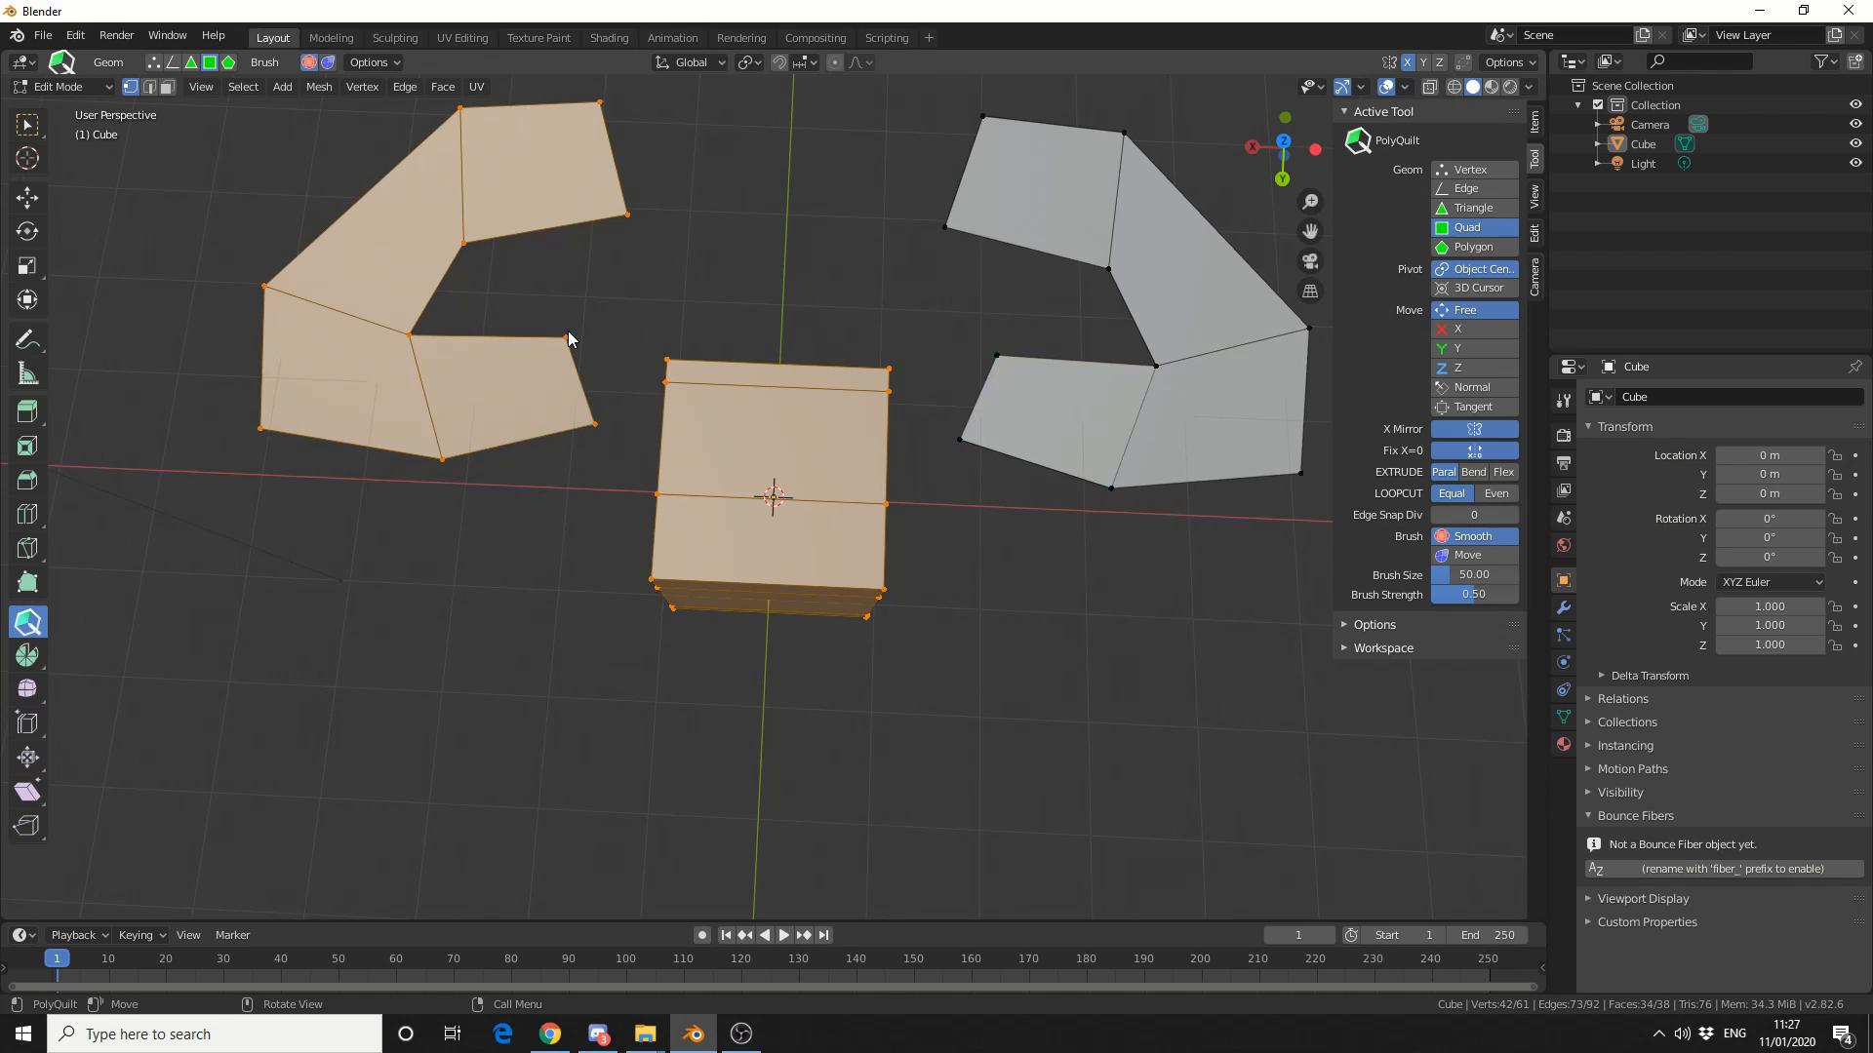
{"action": "left_click", "coordinate": [460, 245]}
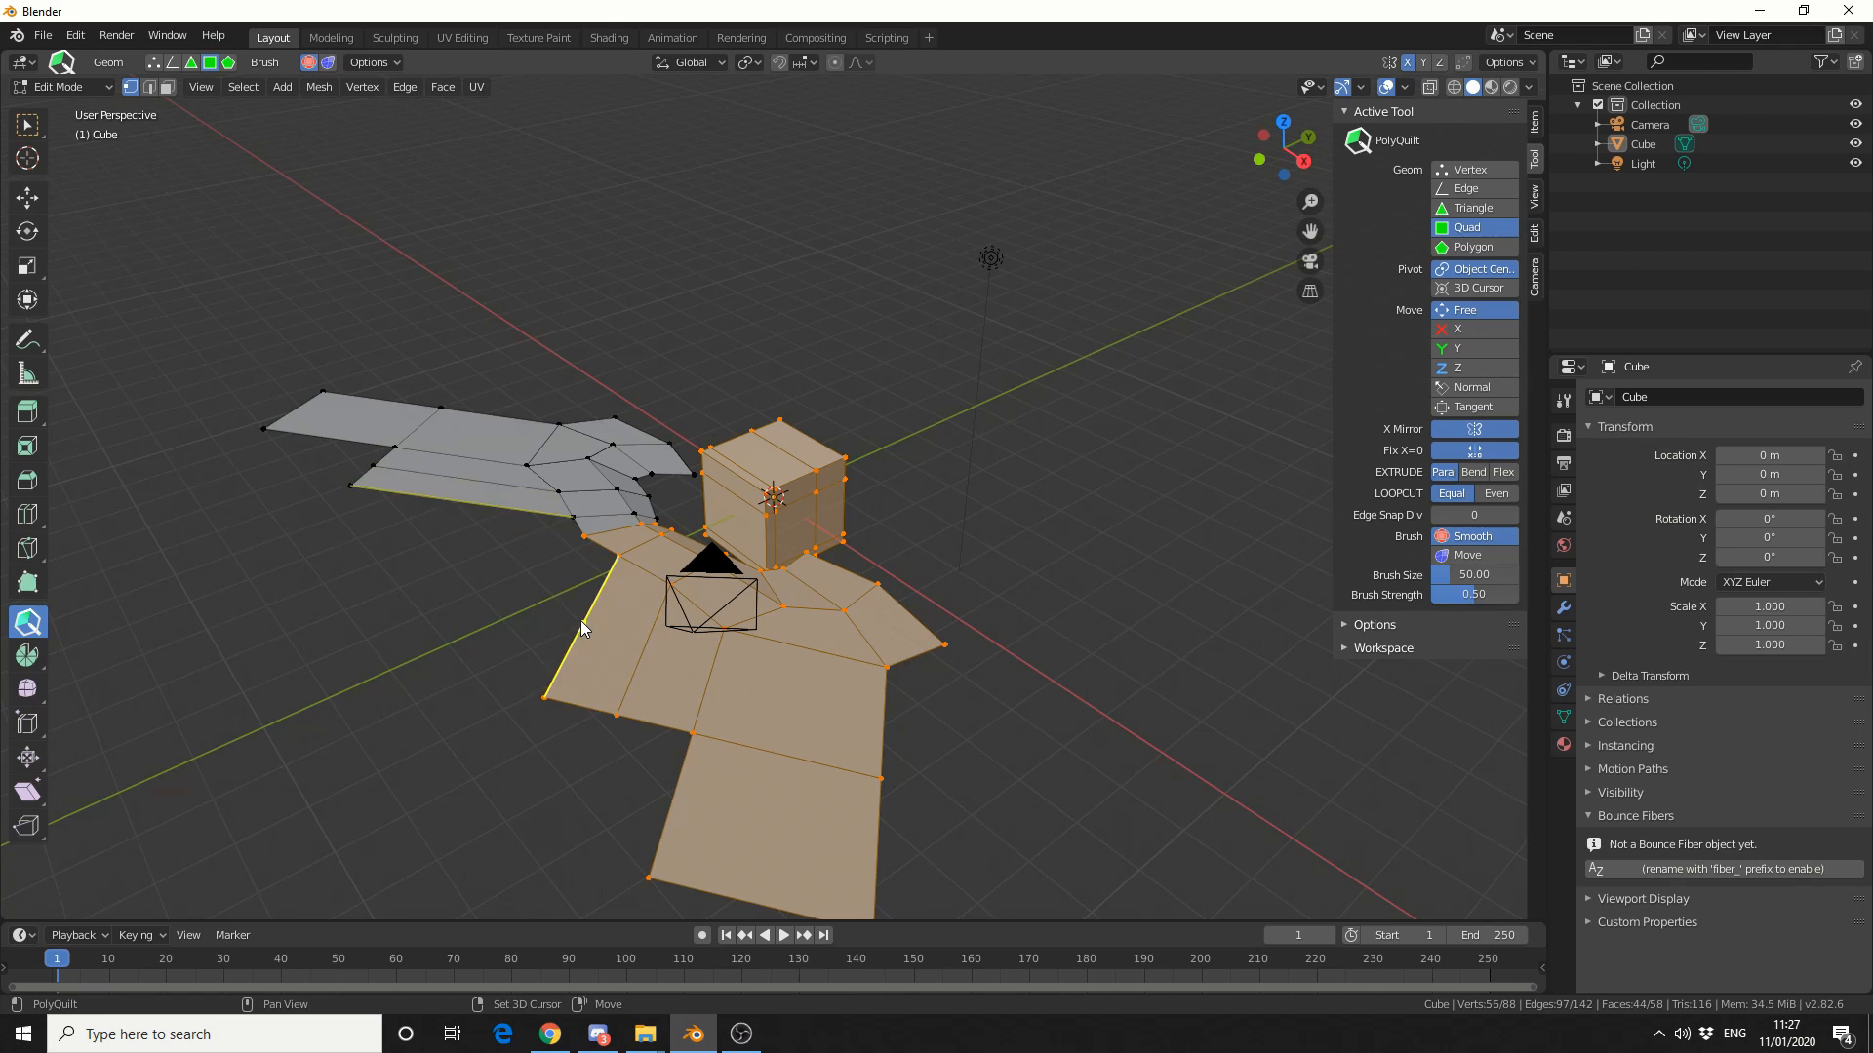
{"action": "left_click", "coordinate": [610, 788]}
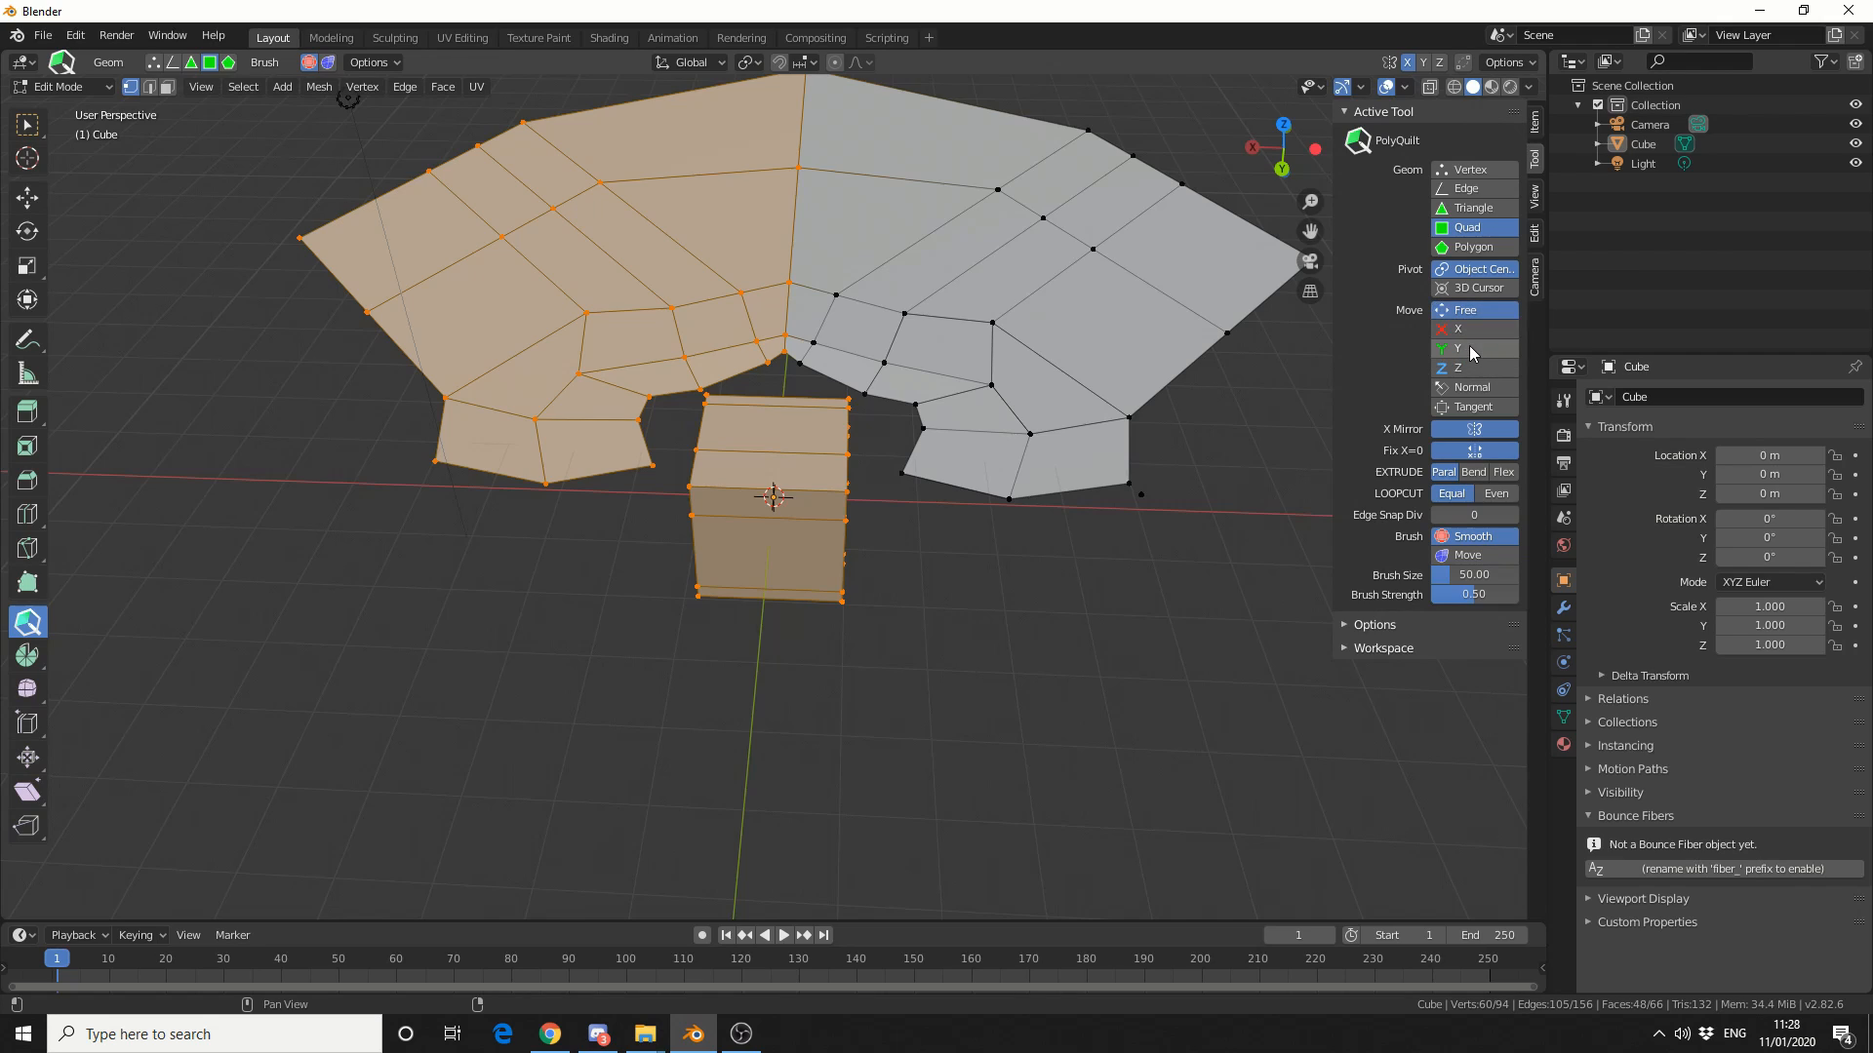
{"action": "mouse_move", "coordinate": [1480, 367]}
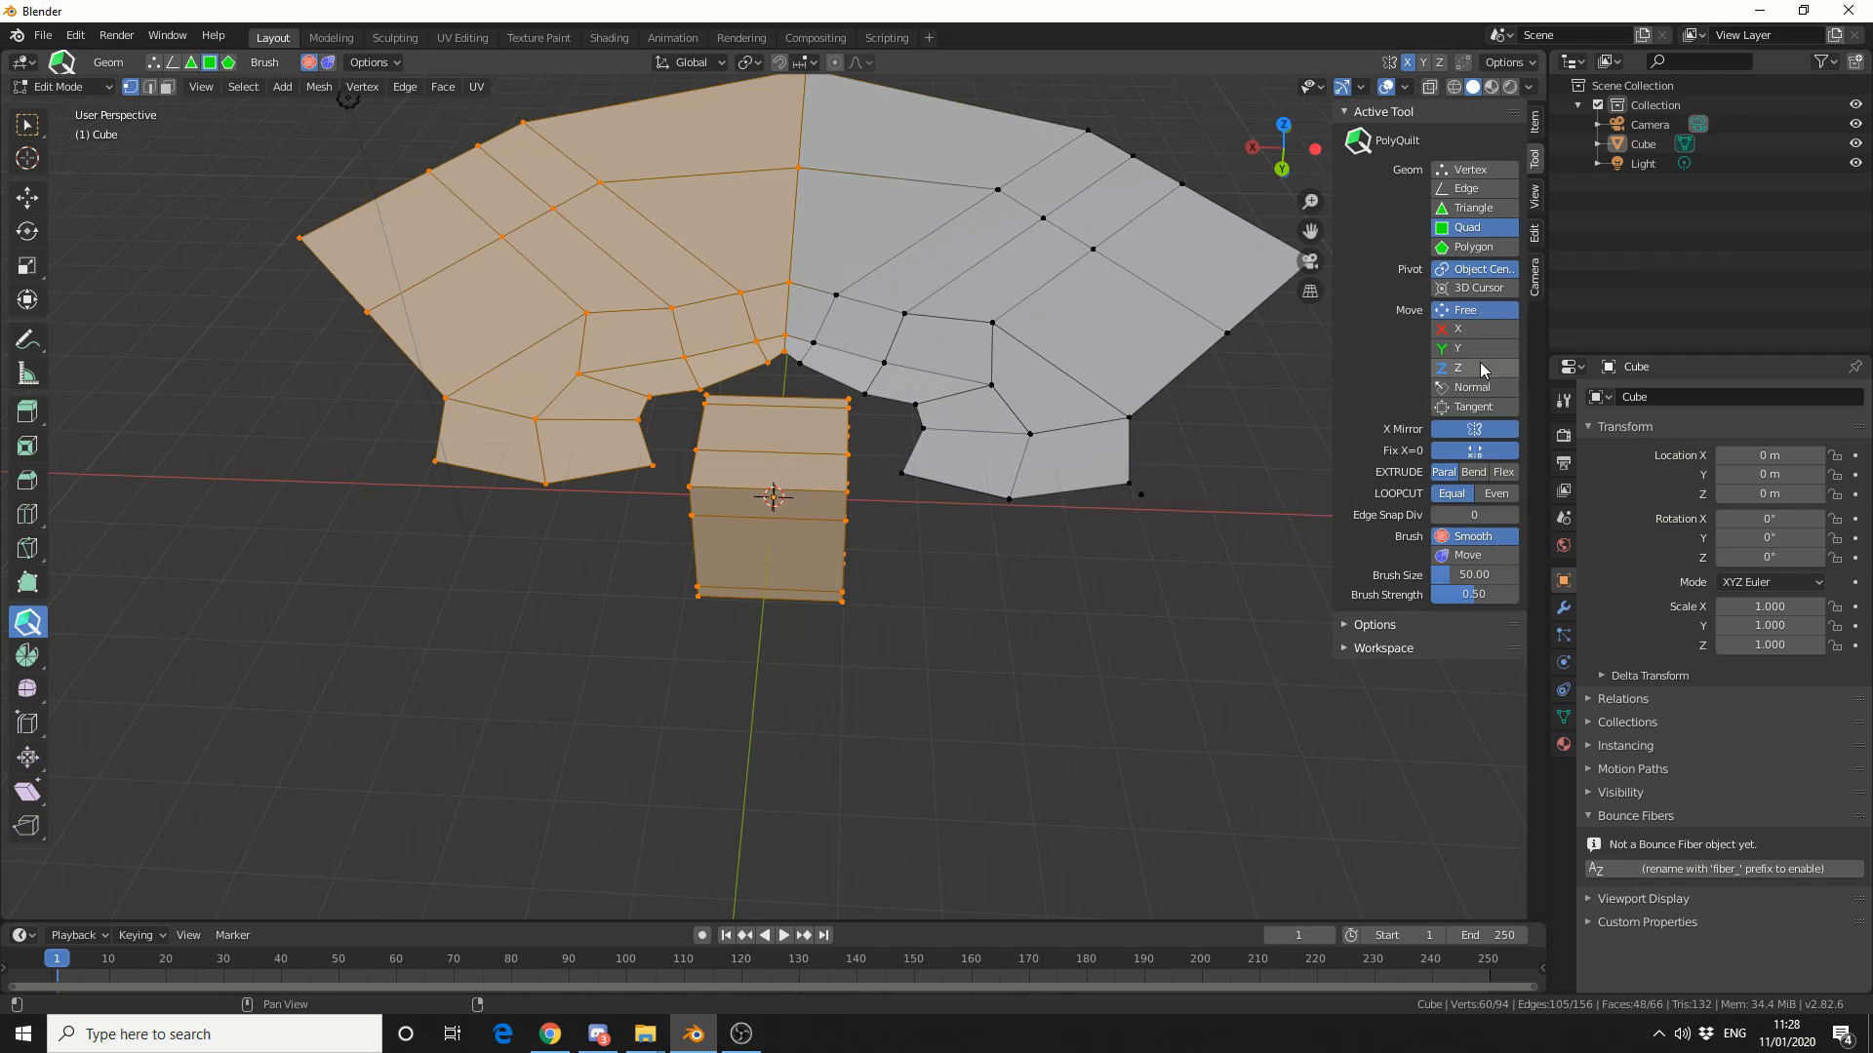
{"action": "mouse_move", "coordinate": [1472, 388]}
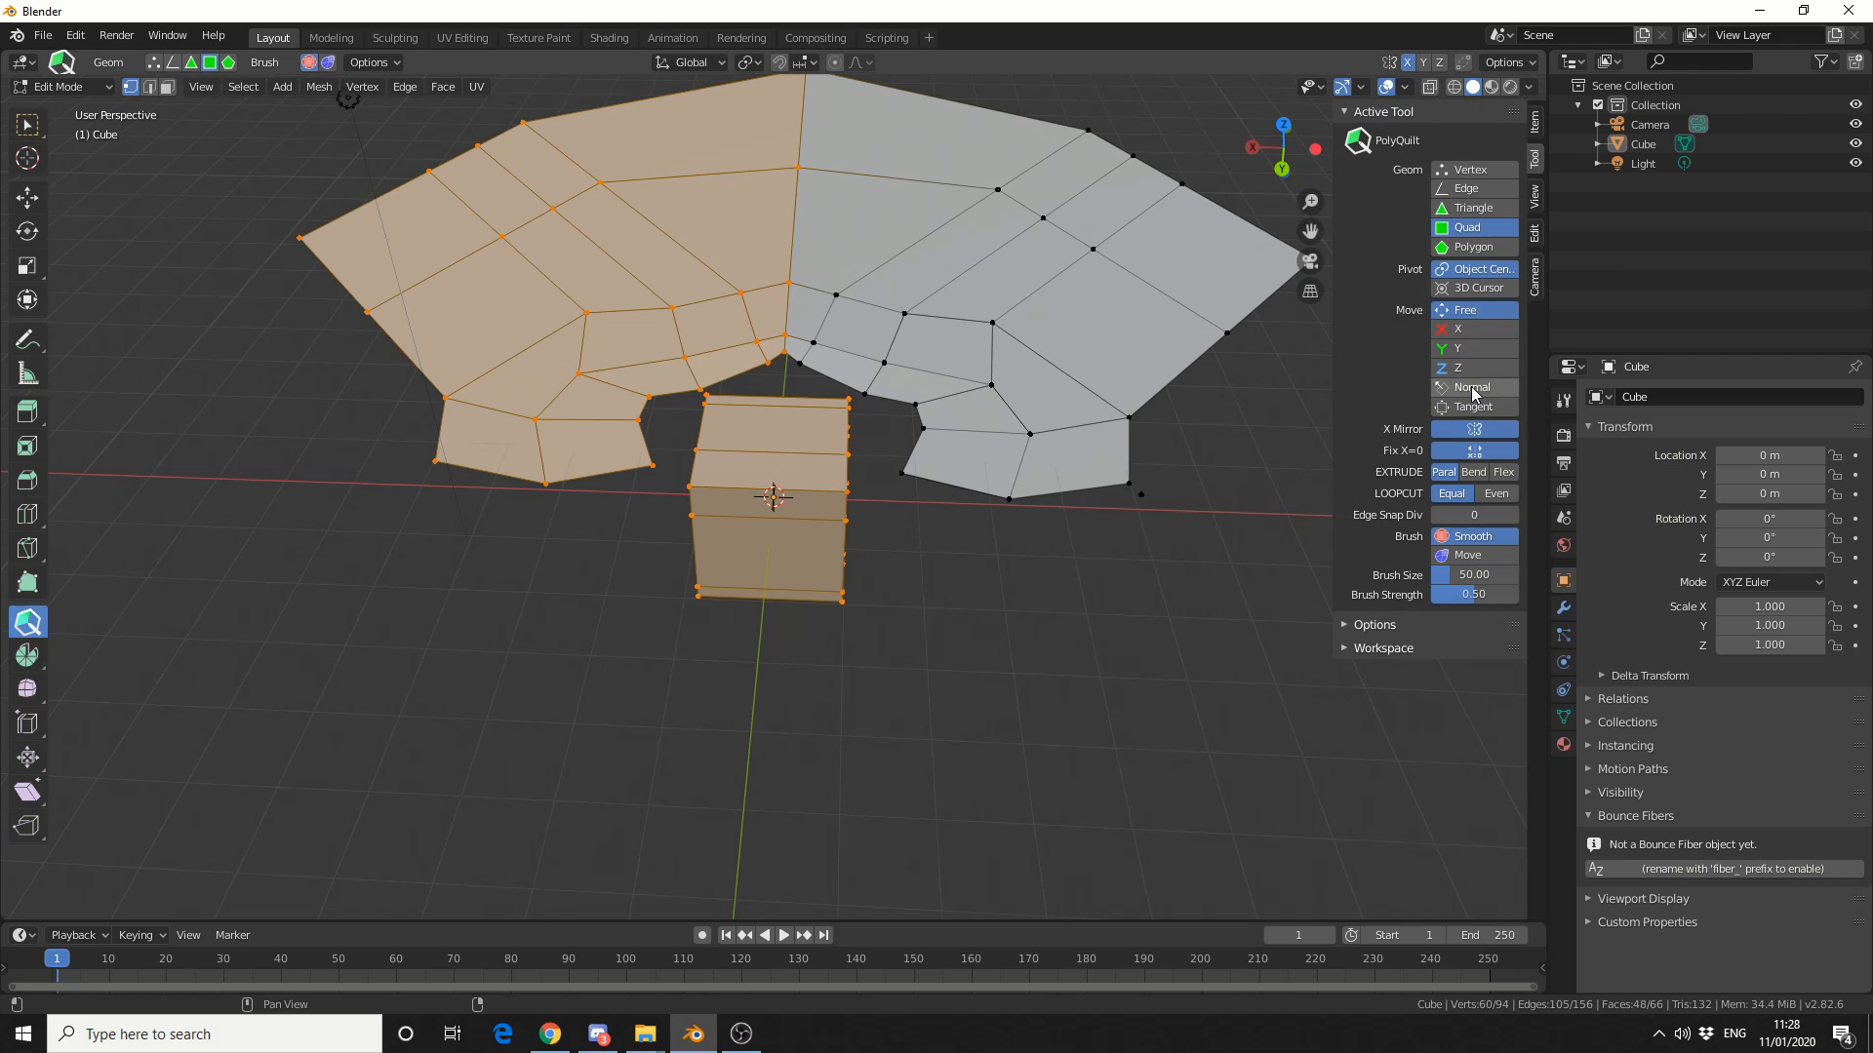
{"action": "mouse_move", "coordinate": [1499, 412]}
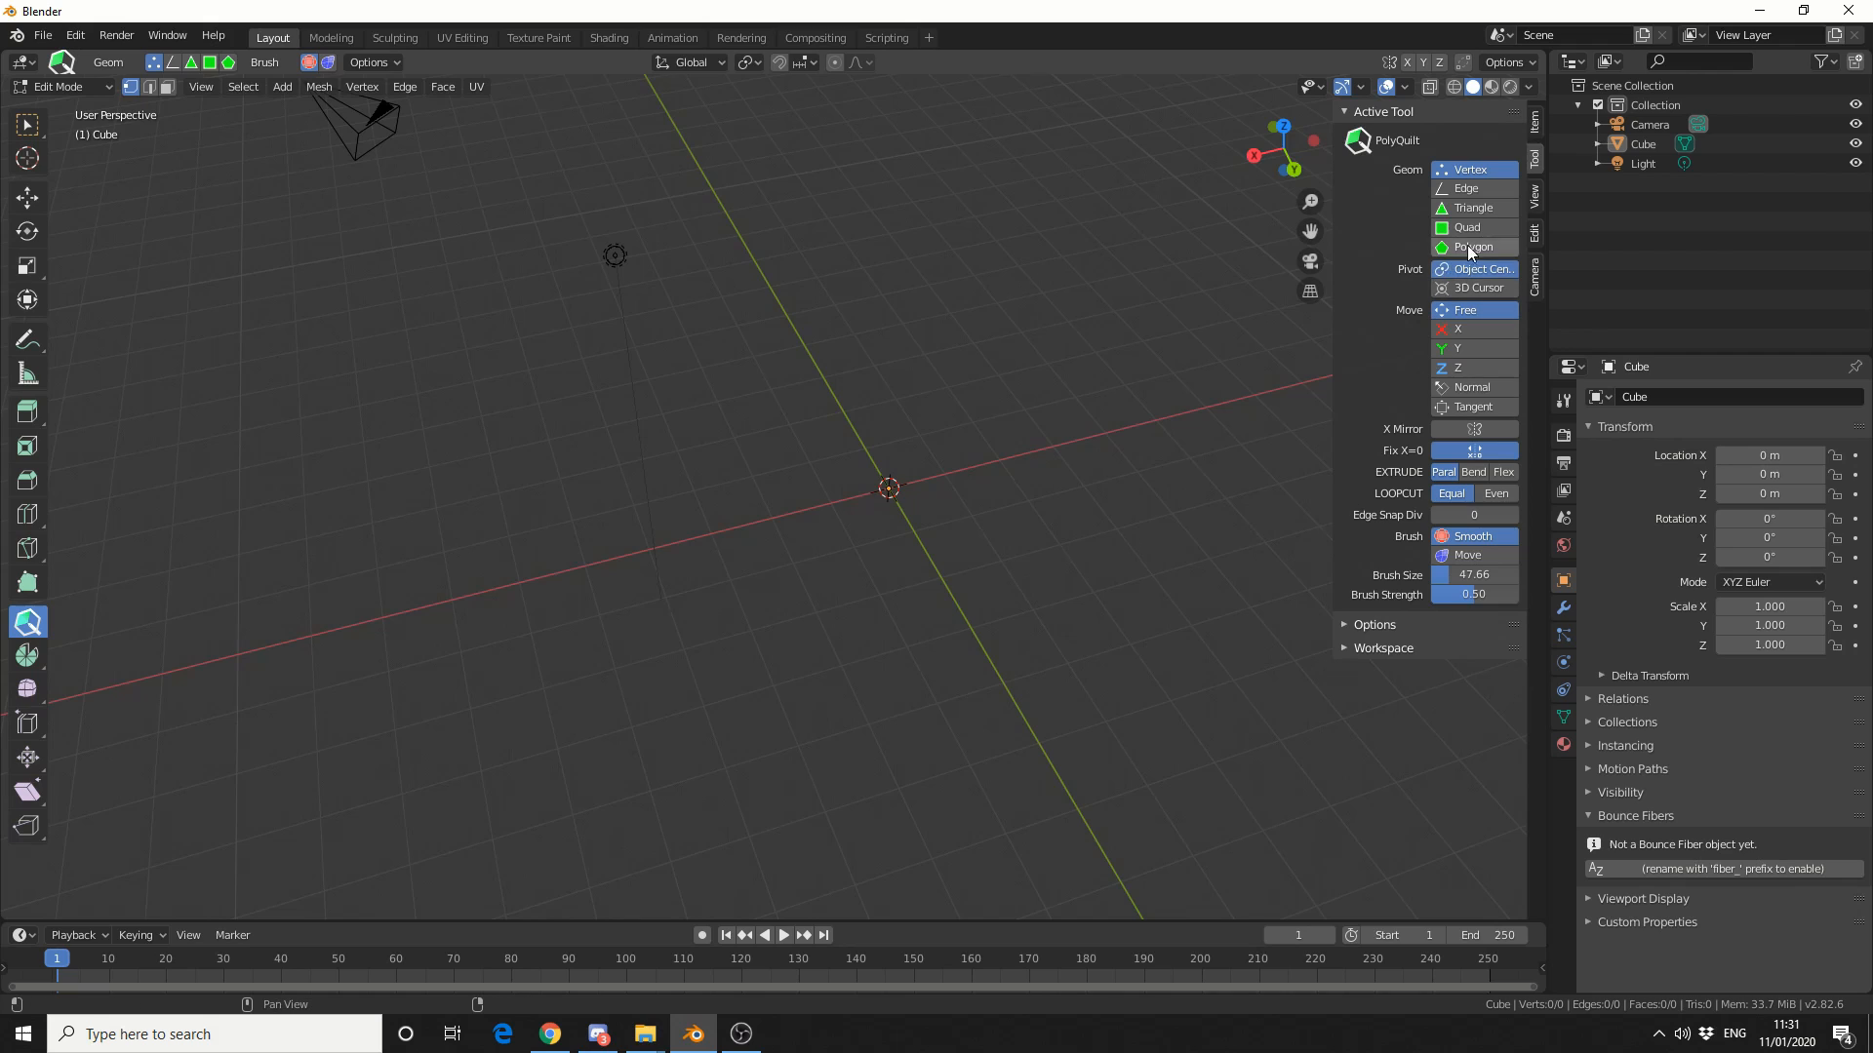
{"action": "mouse_move", "coordinate": [1473, 429]}
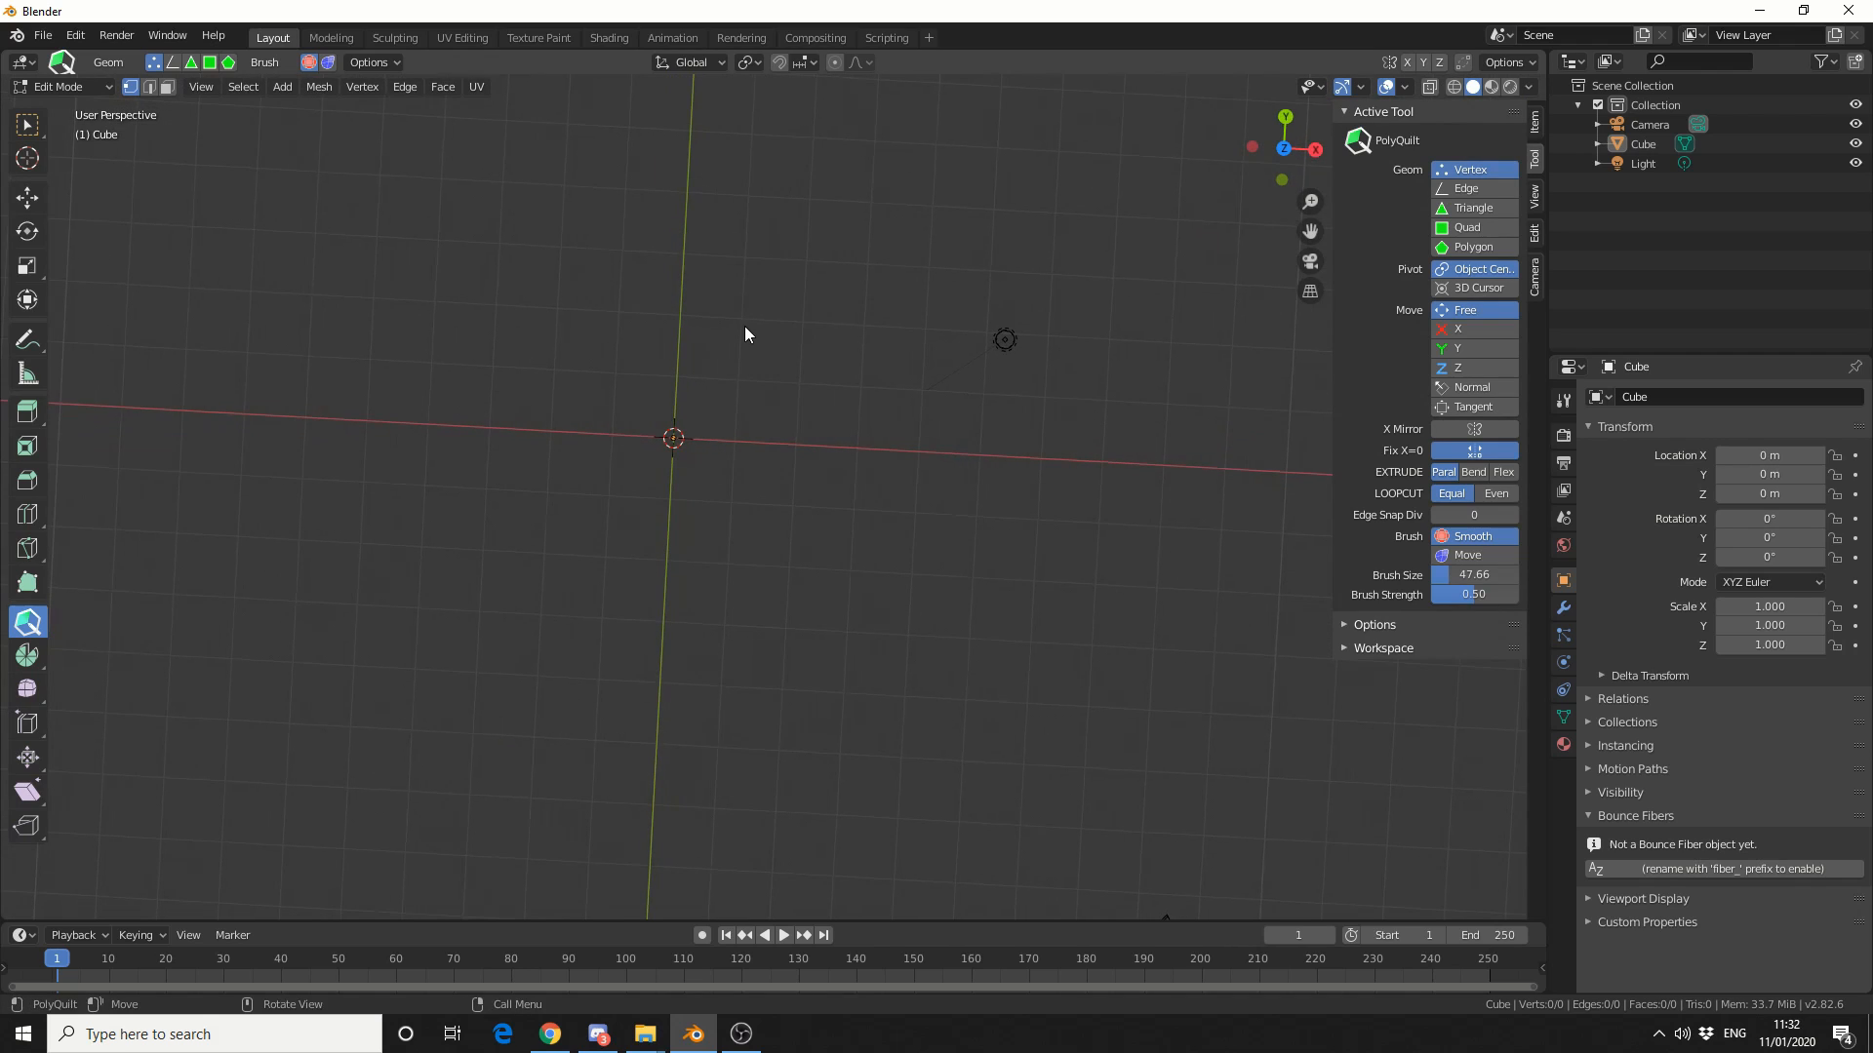
Step: Place vertices point by point and fill them into a strip of eight quads
{"action": "left_click", "coordinate": [744, 319]}
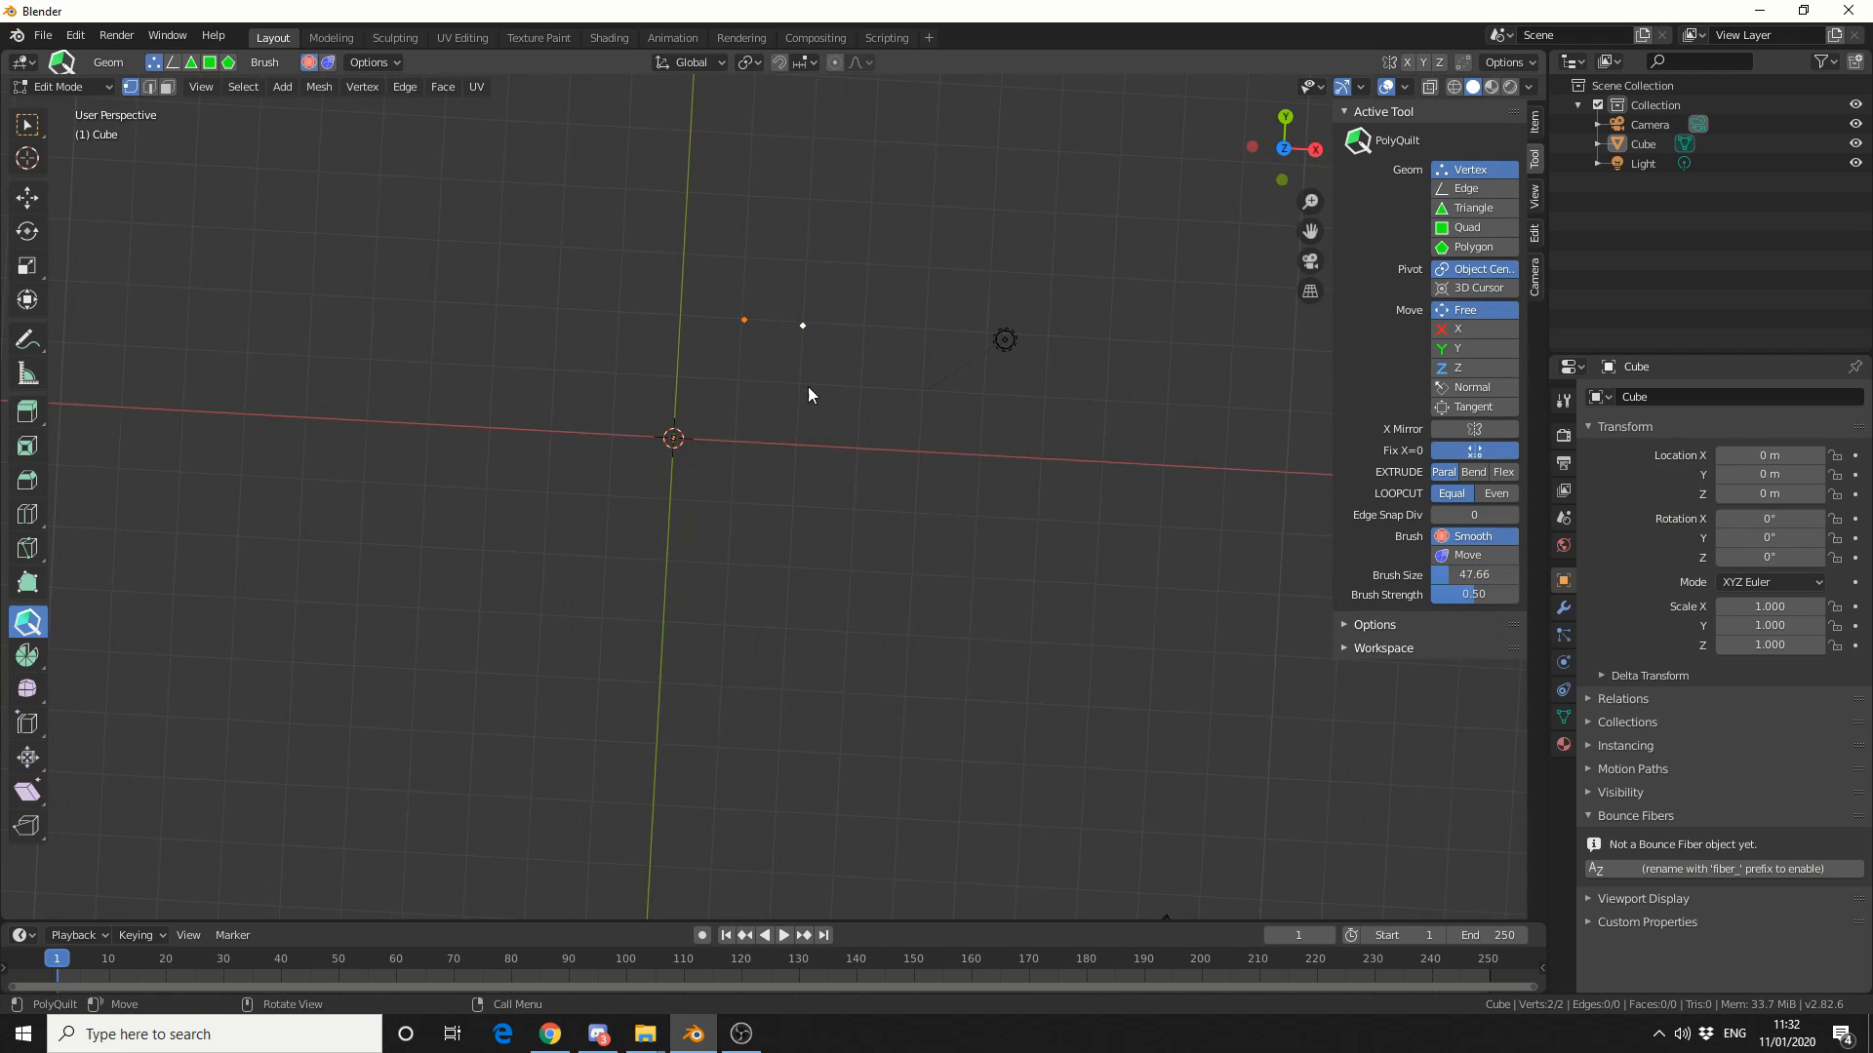
{"action": "left_click", "coordinate": [729, 383]}
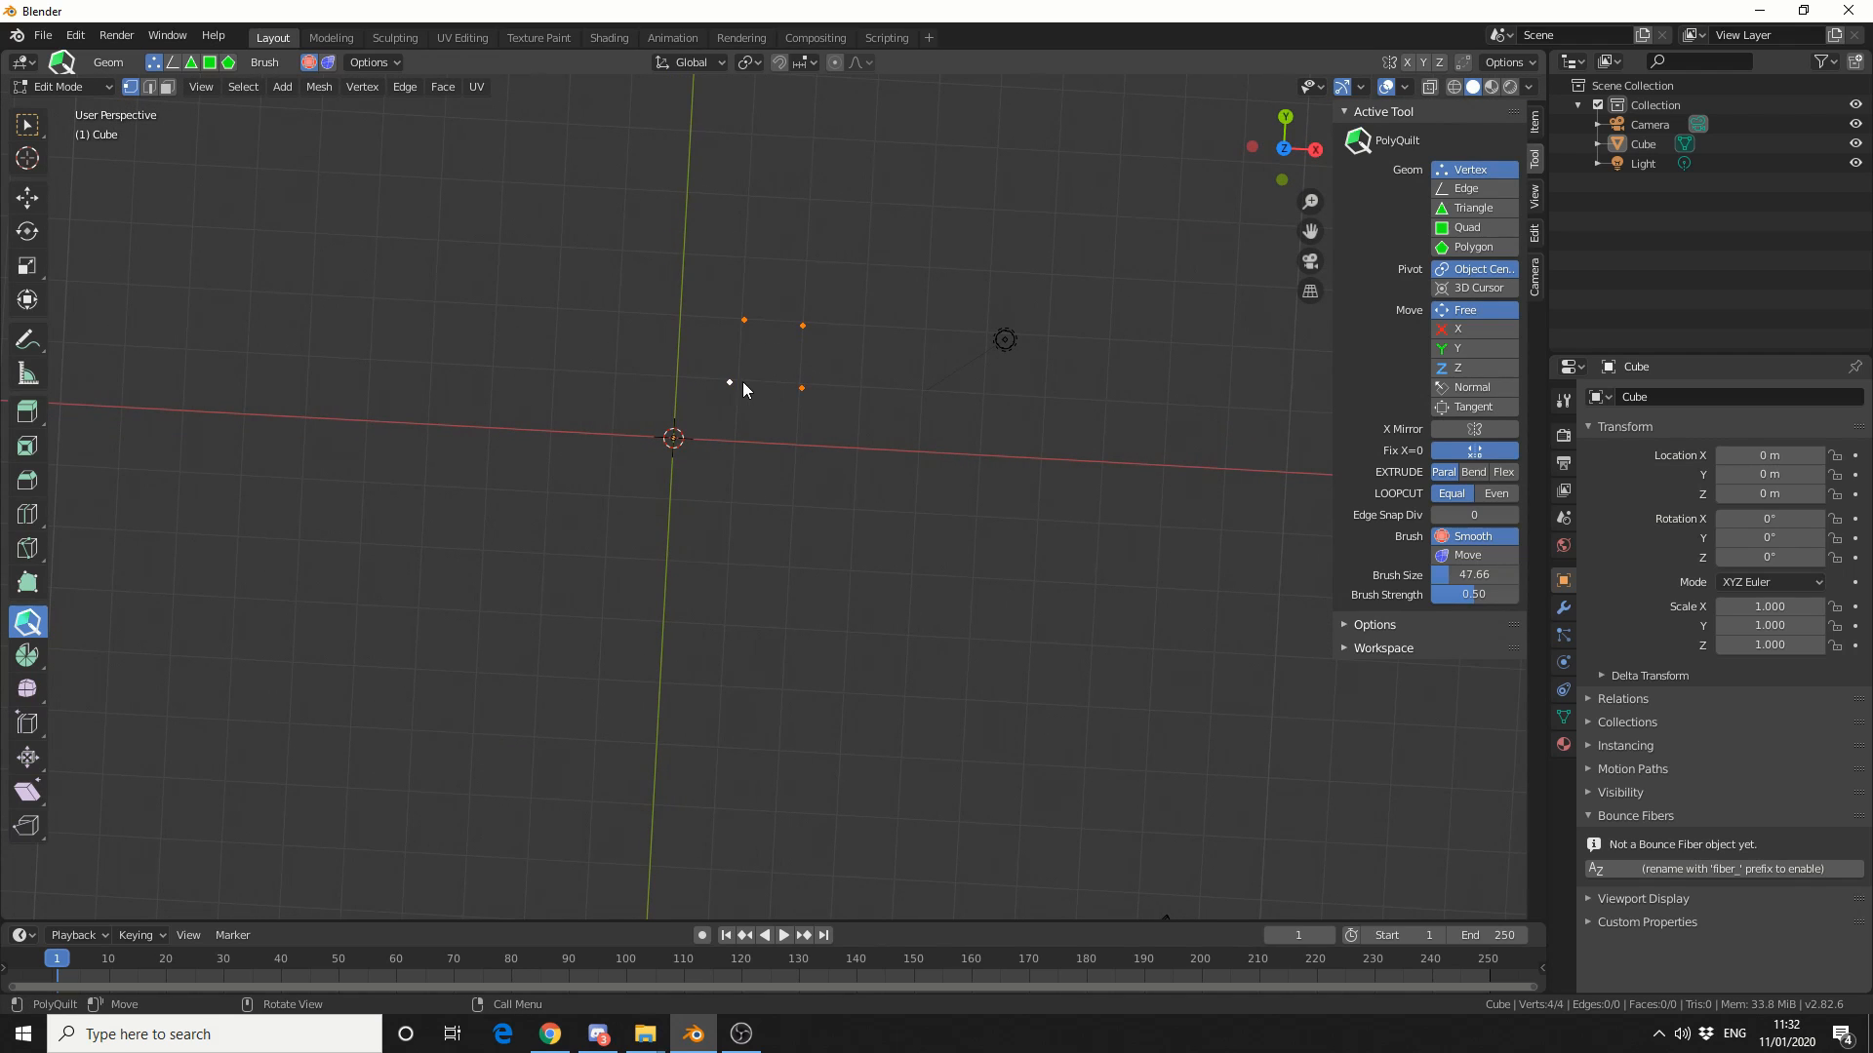
{"action": "mouse_move", "coordinate": [784, 364]}
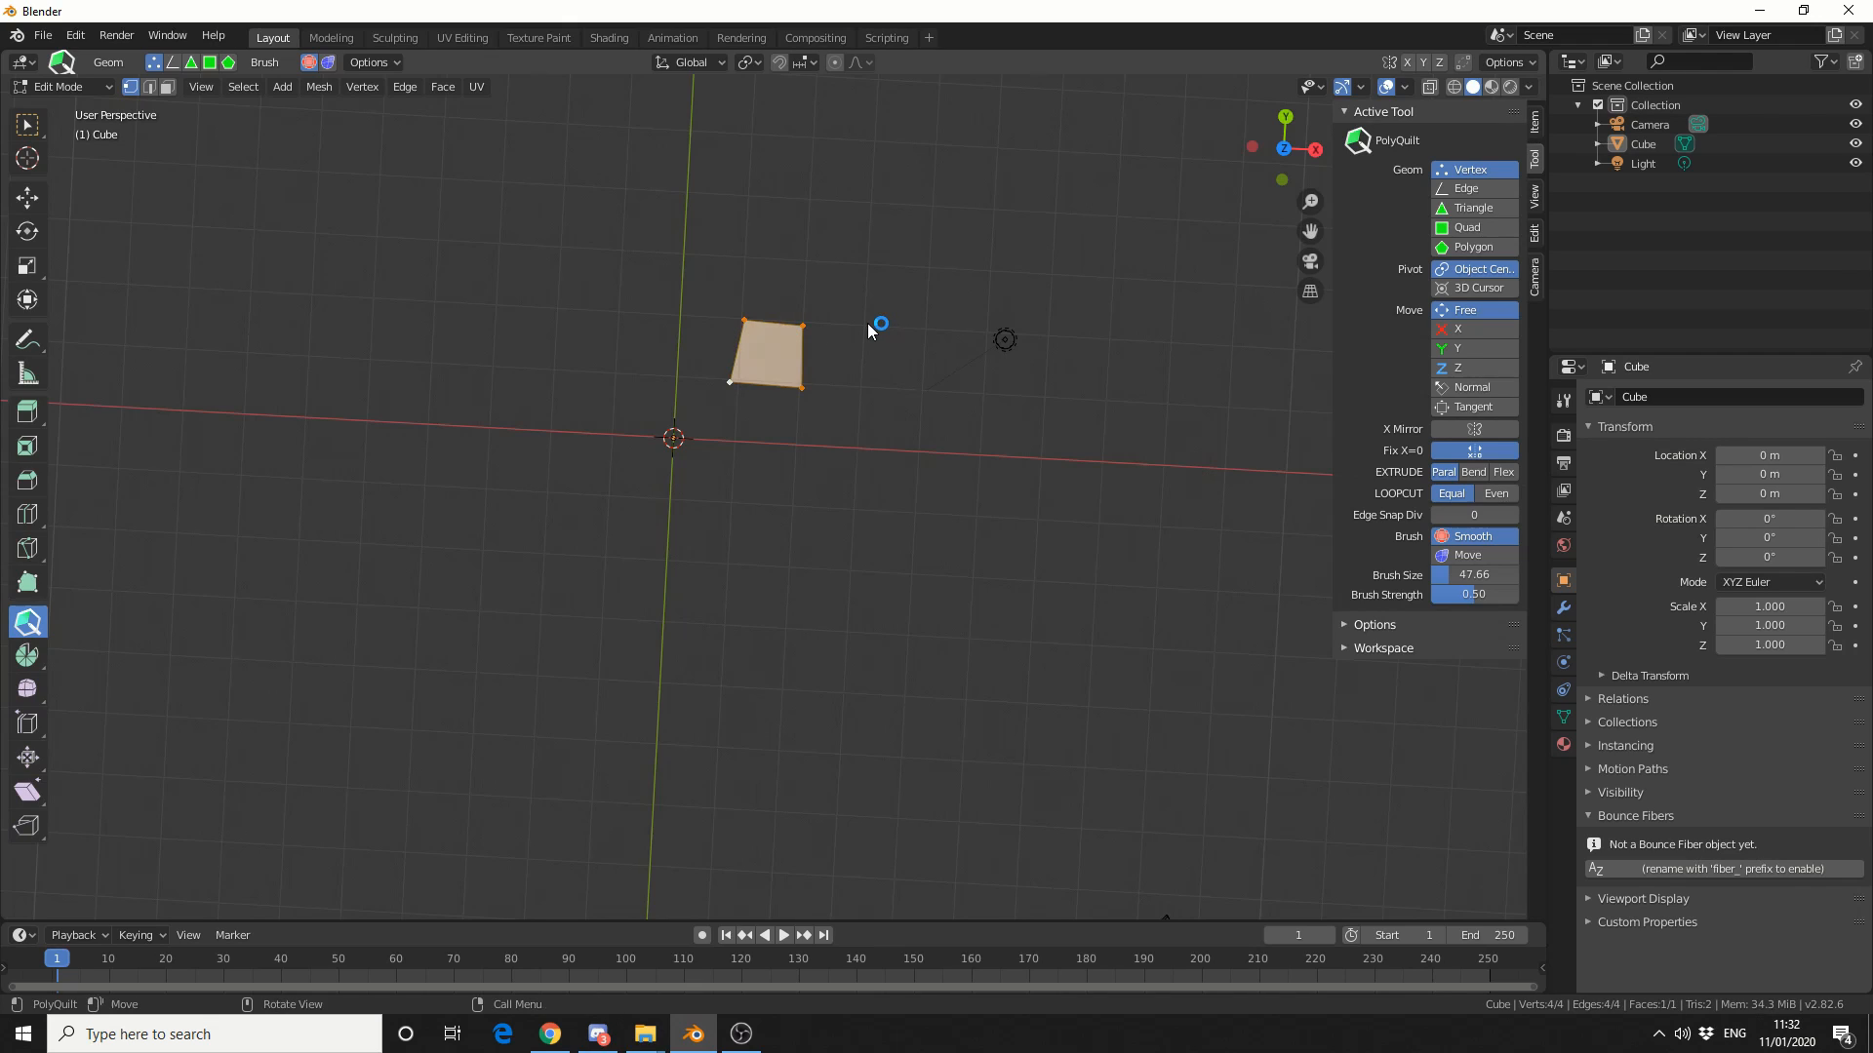
{"action": "left_click", "coordinate": [861, 309]}
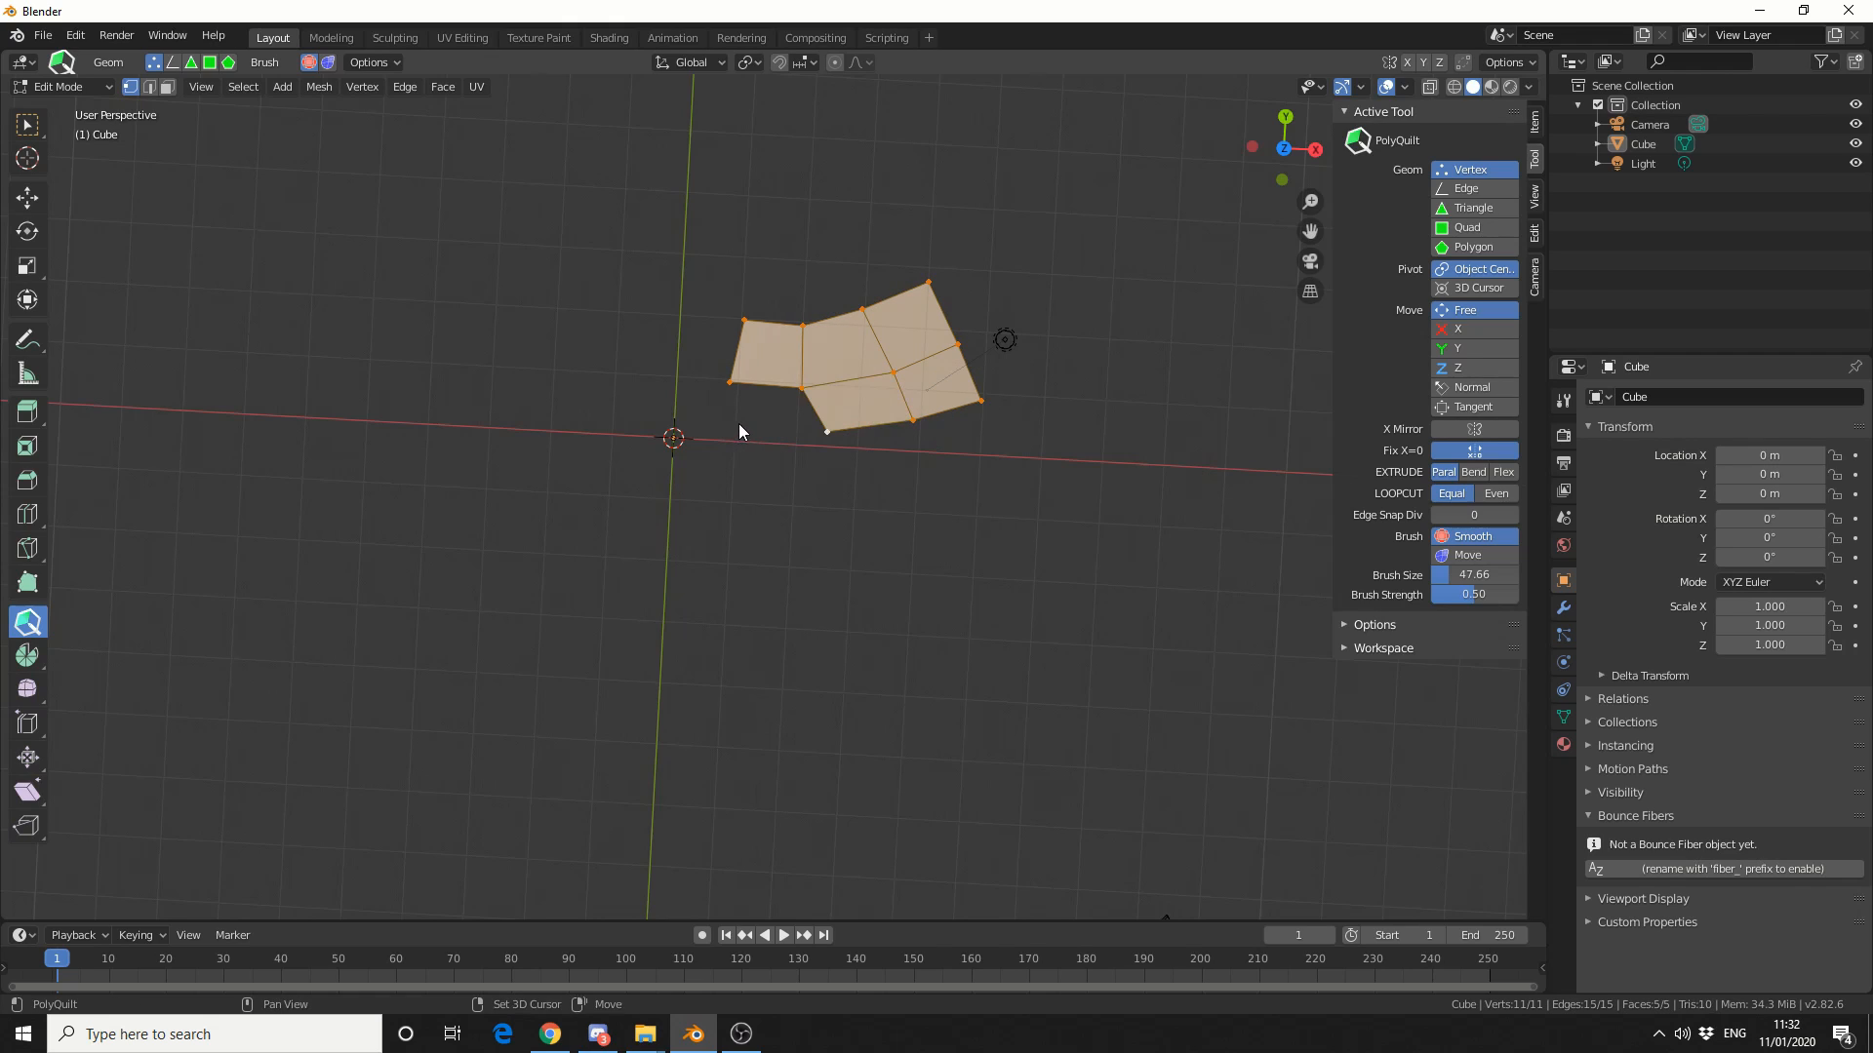
{"action": "left_click", "coordinate": [768, 407]}
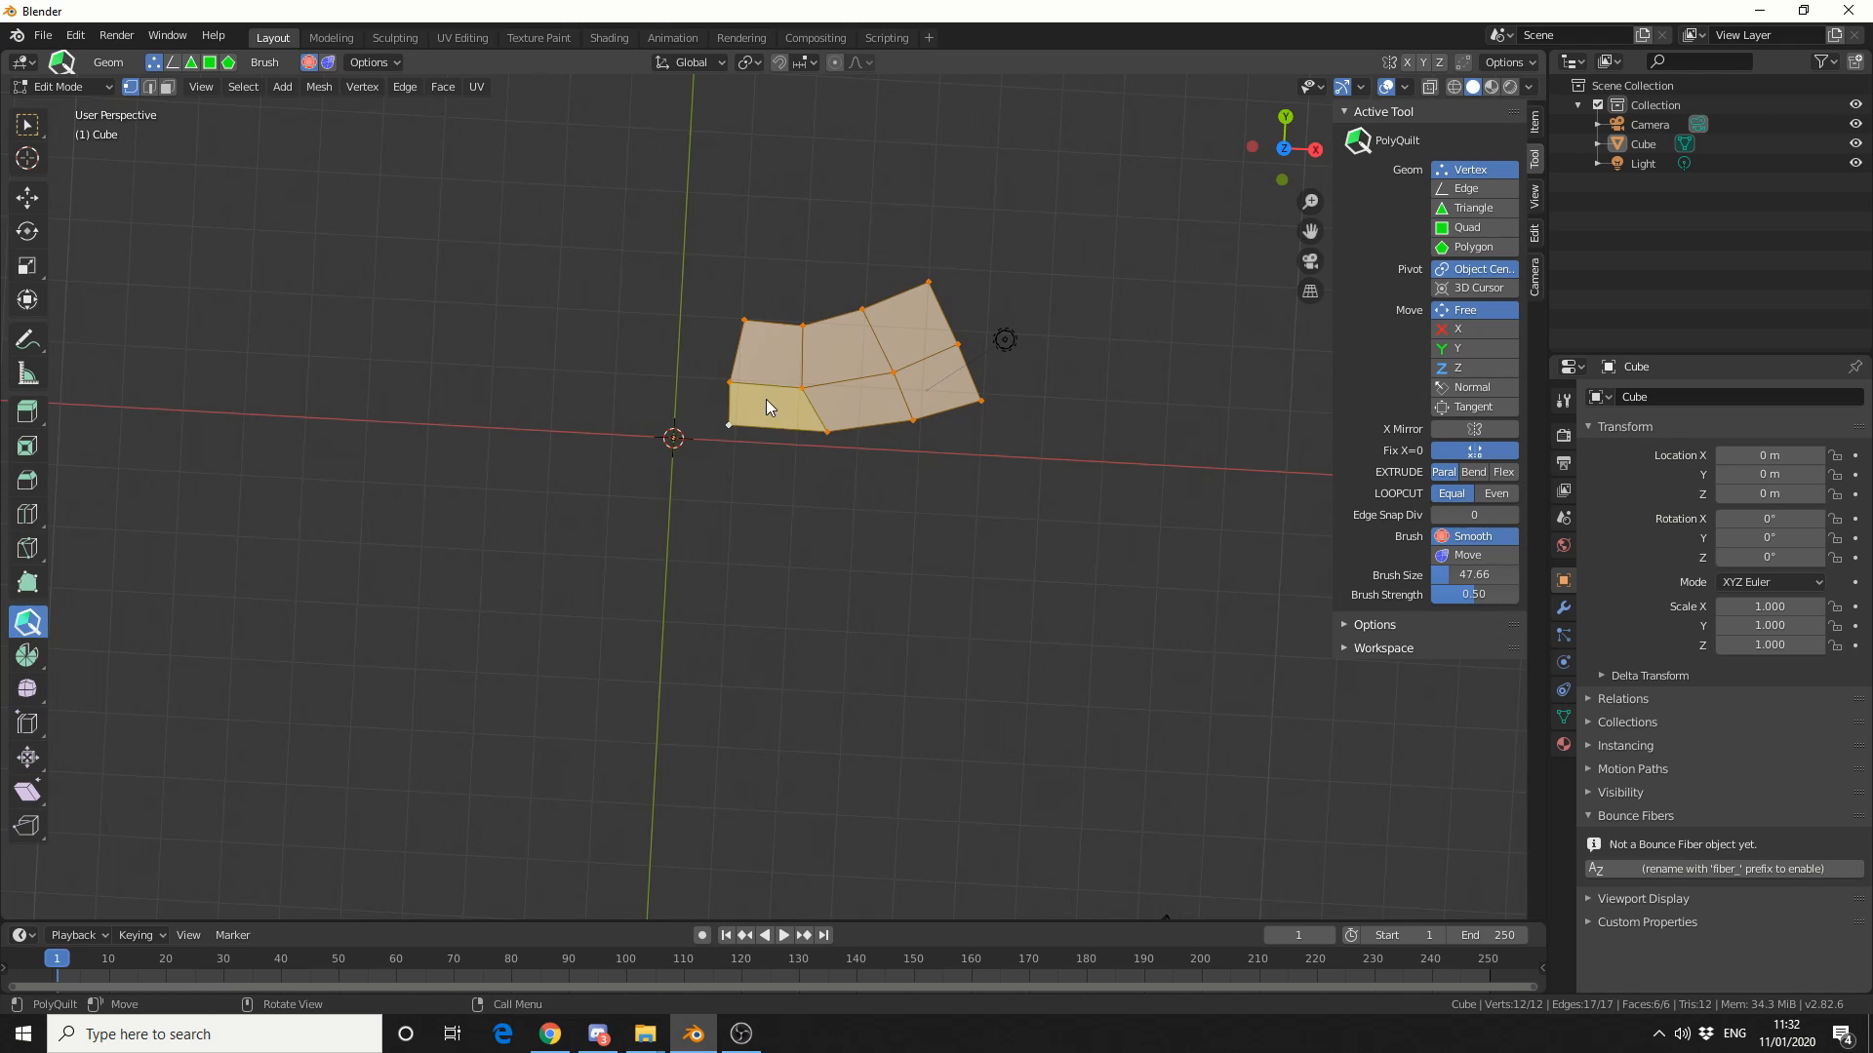
{"action": "left_click", "coordinate": [768, 406]}
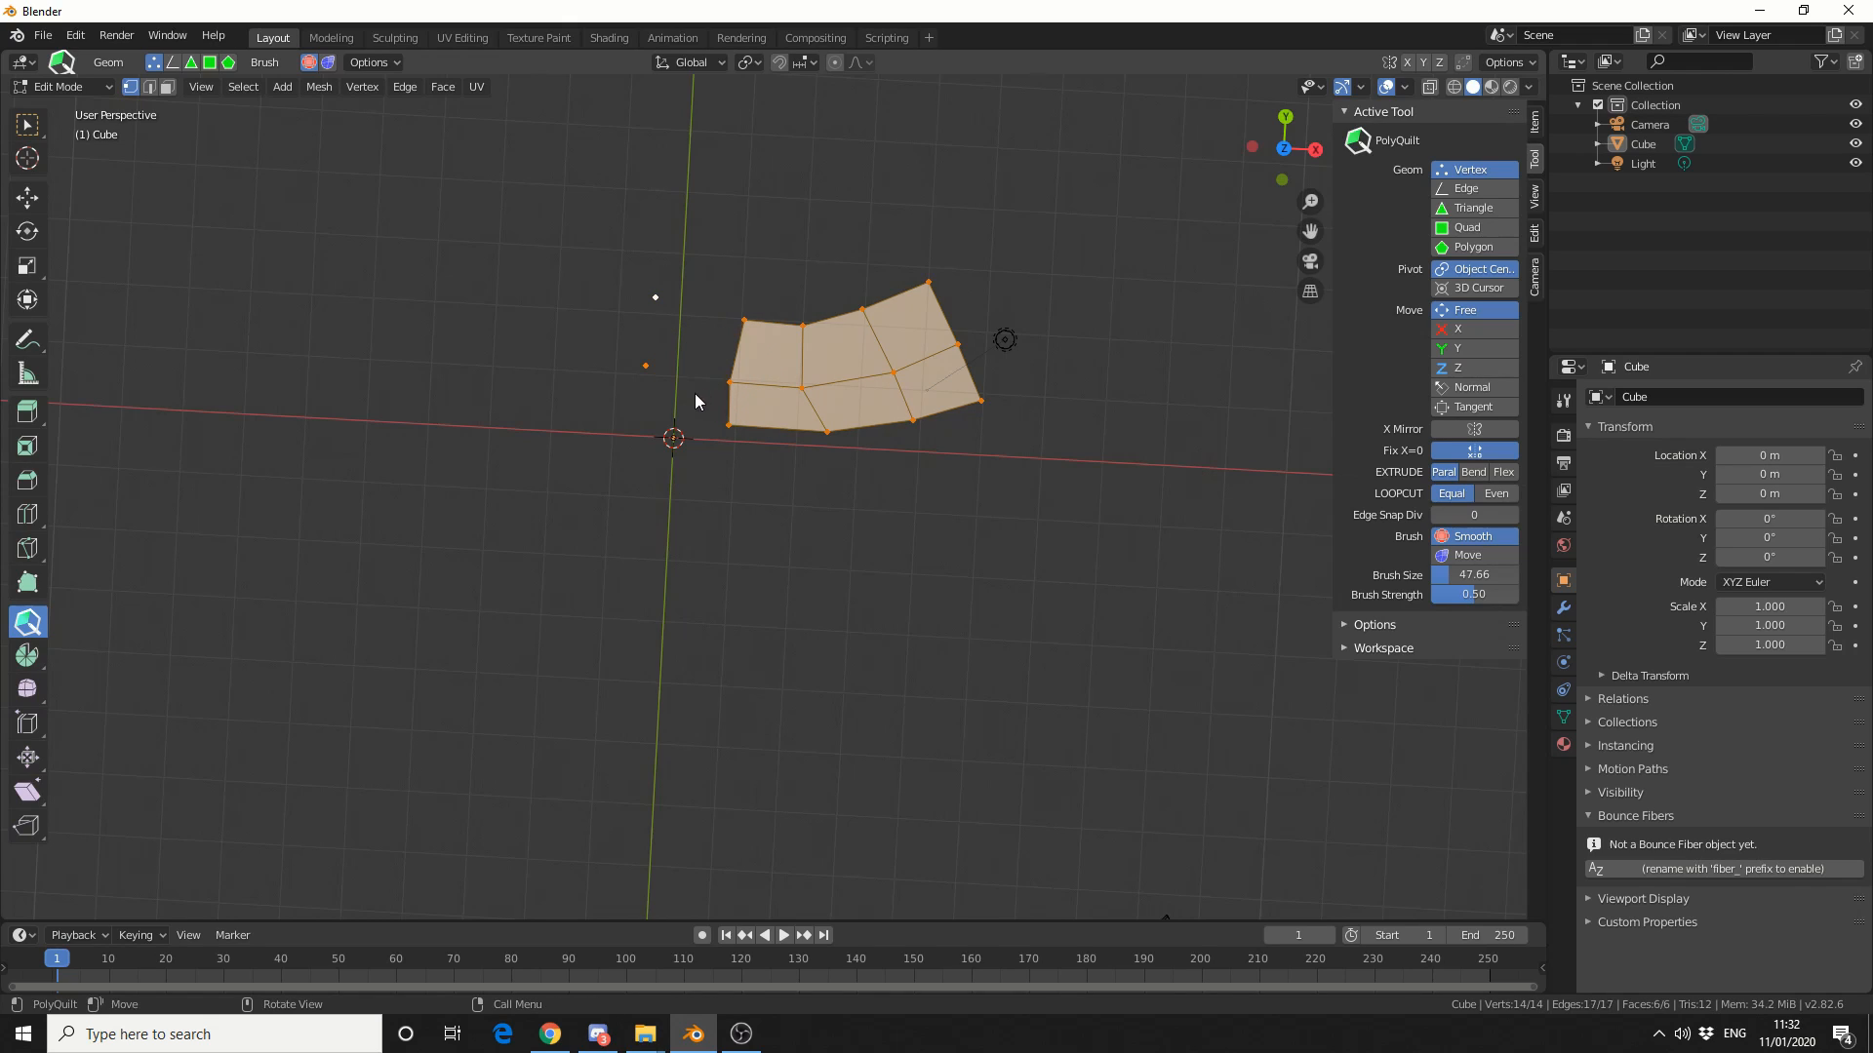
{"action": "left_click", "coordinate": [704, 374]}
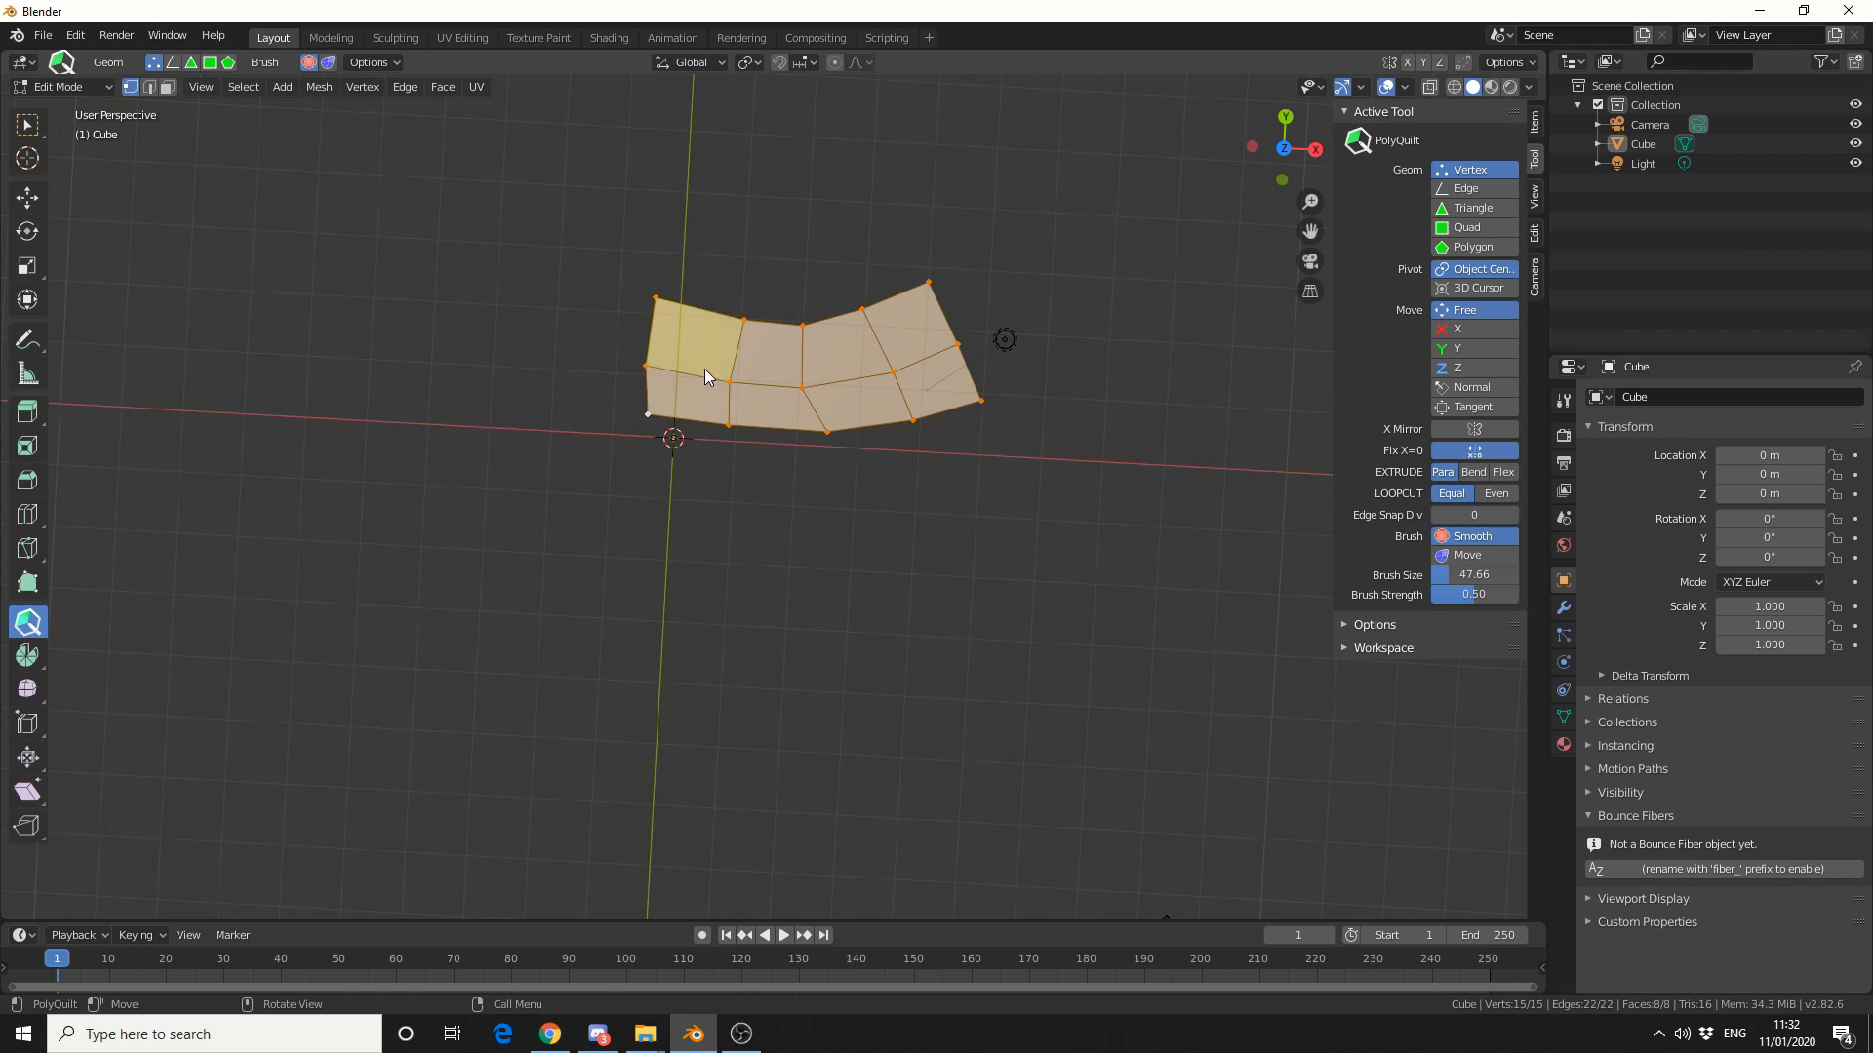